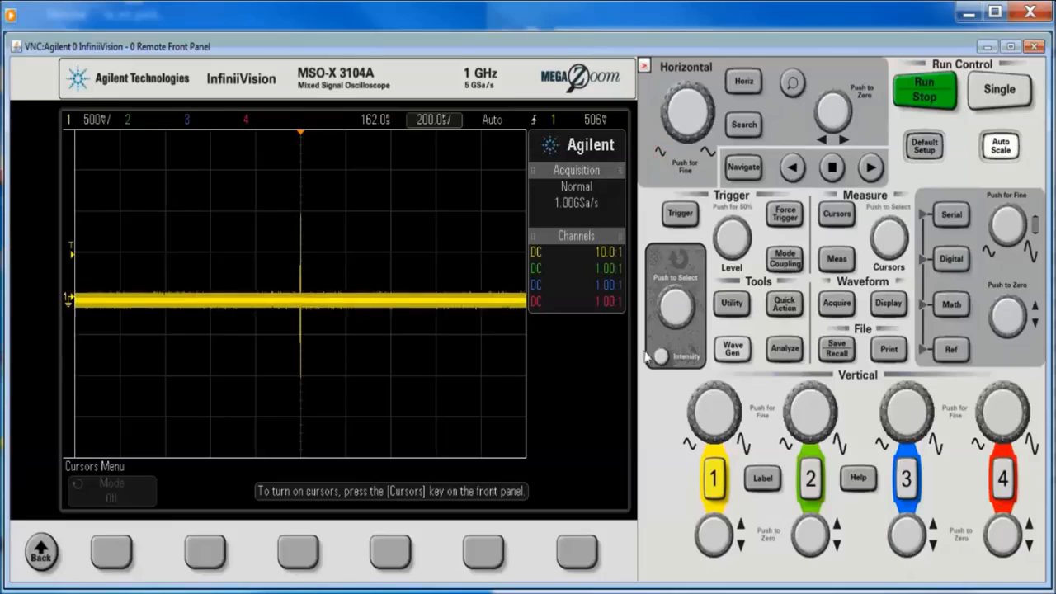
Step: Enable Zoom so a magnified window on one burst appears below the burst-train overview
left_click(676, 306)
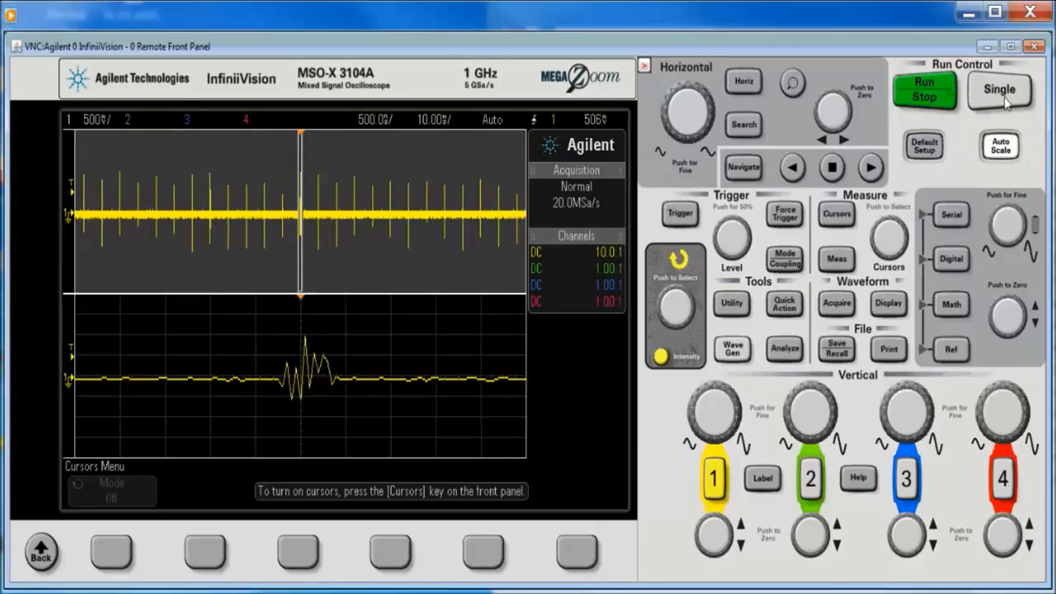
Step: Take a Single acquisition and widen the timebase to show more of the burst train
left_click(1001, 89)
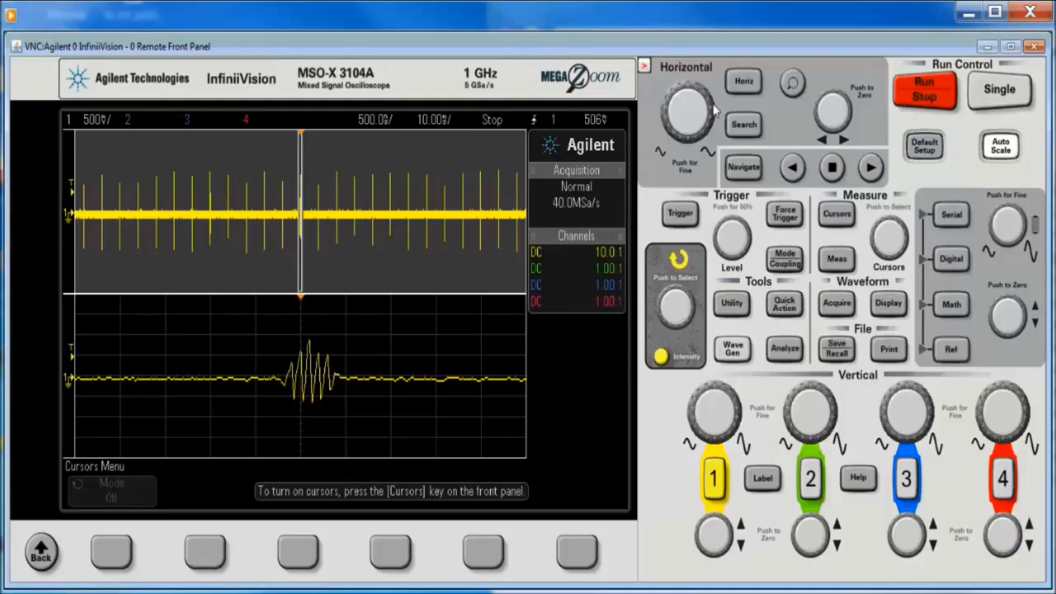
left_click(687, 115)
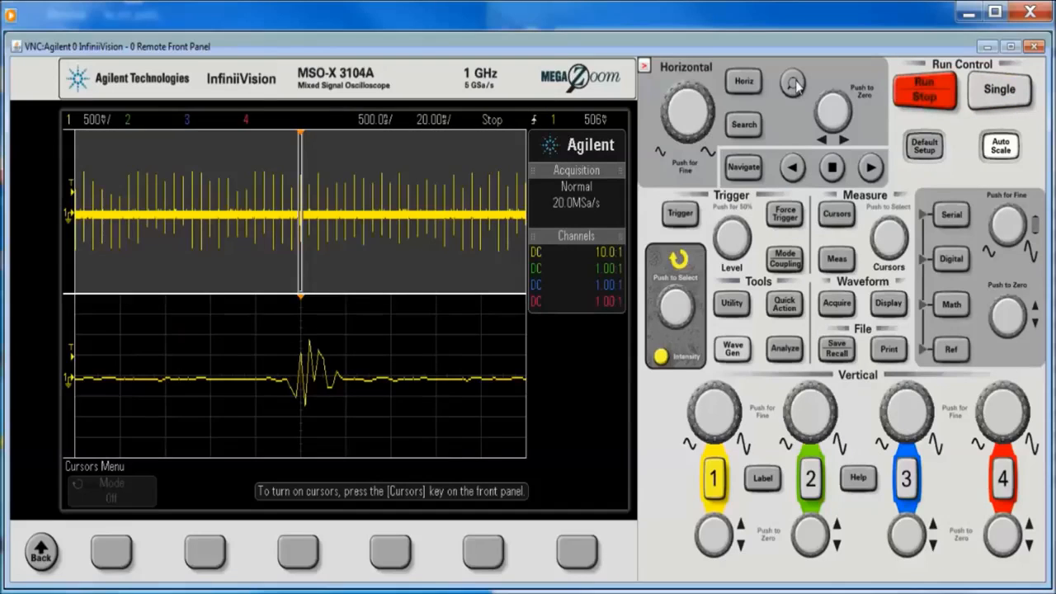
mouse_move(740, 135)
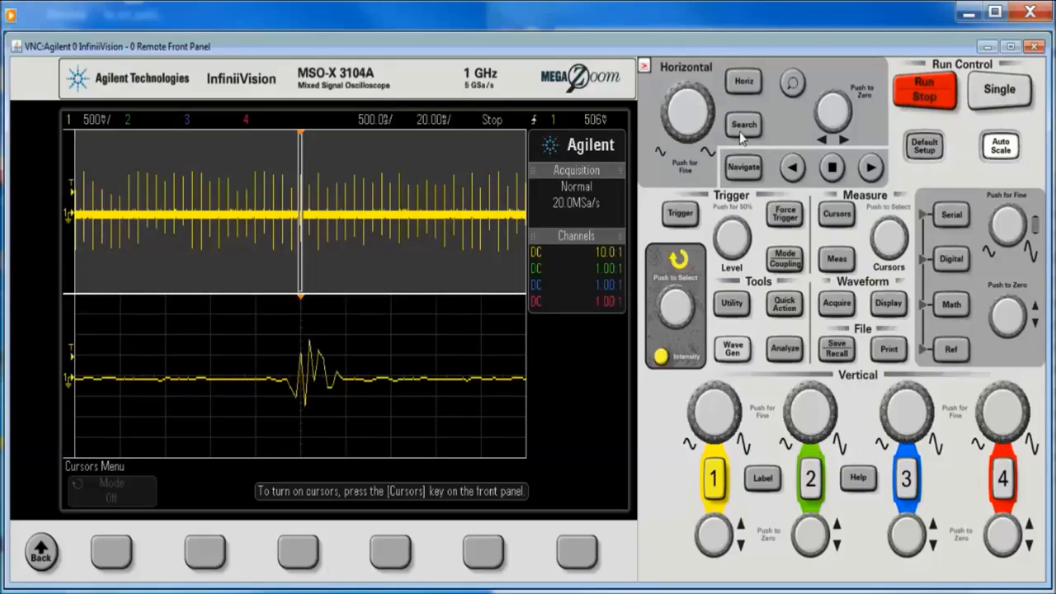
mouse_move(723, 155)
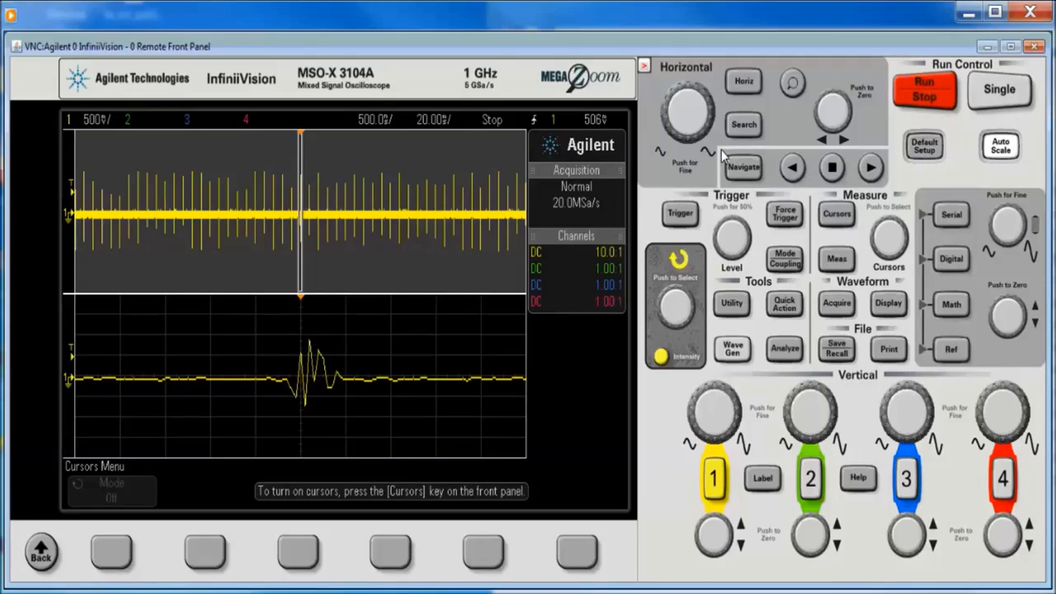
mouse_move(790, 89)
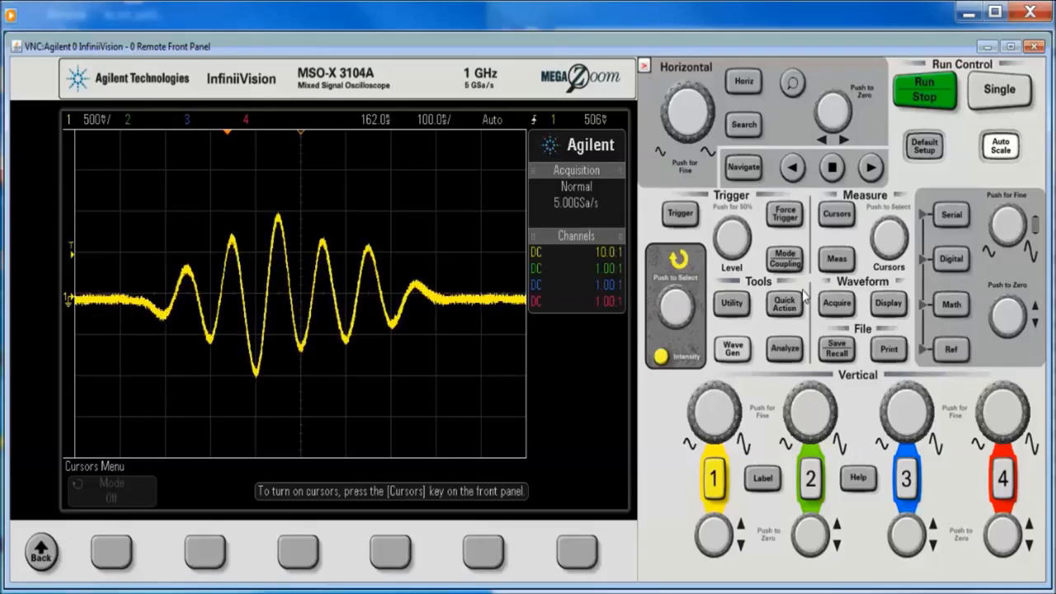
Step: Stop acquisition and enter the Acquire segmented memory settings for the segment count
left_click(835, 304)
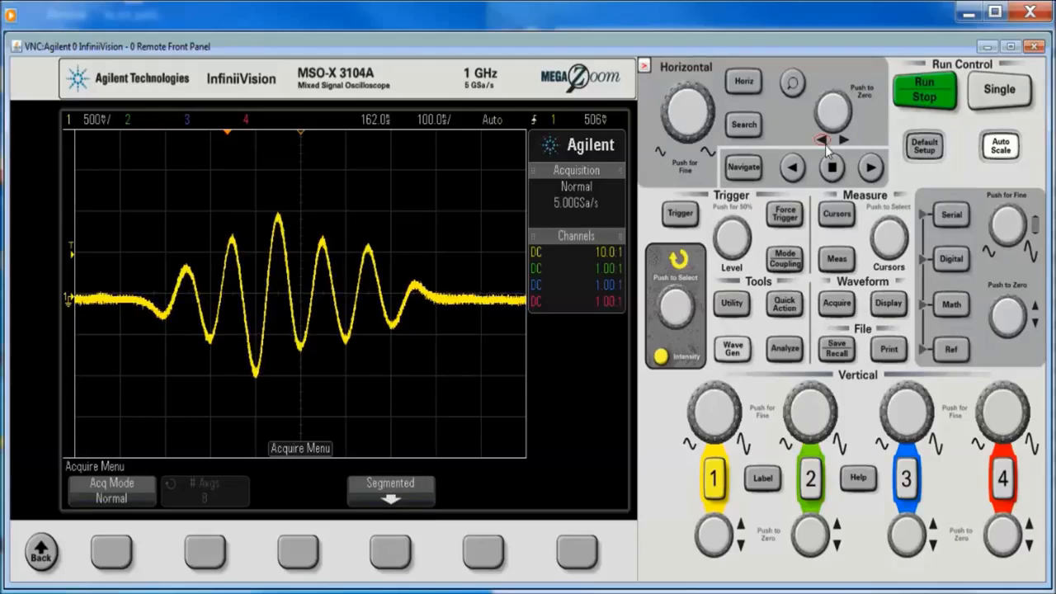
left_click(925, 89)
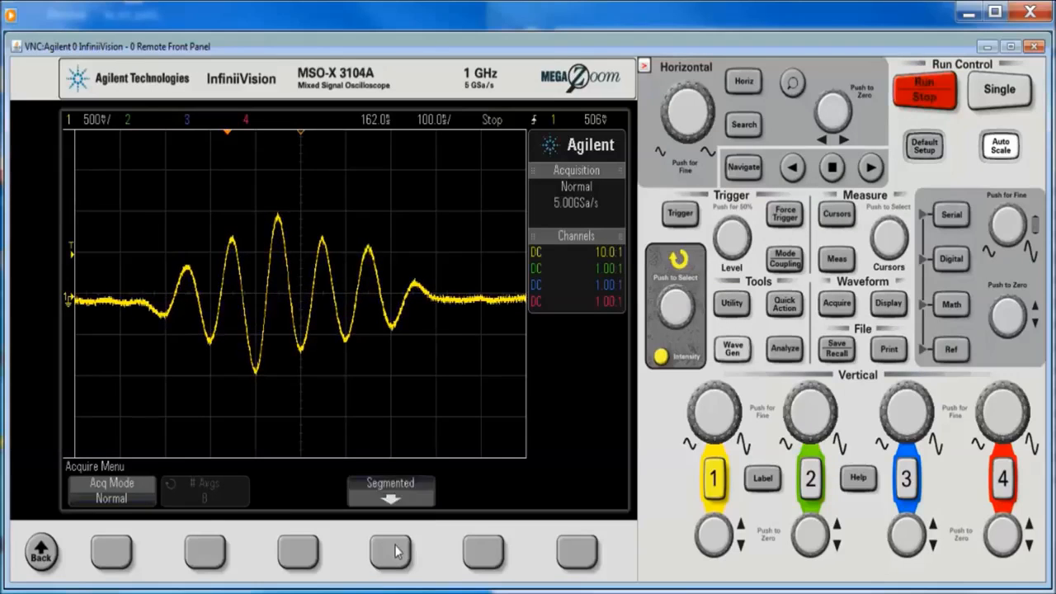
left_click(390, 492)
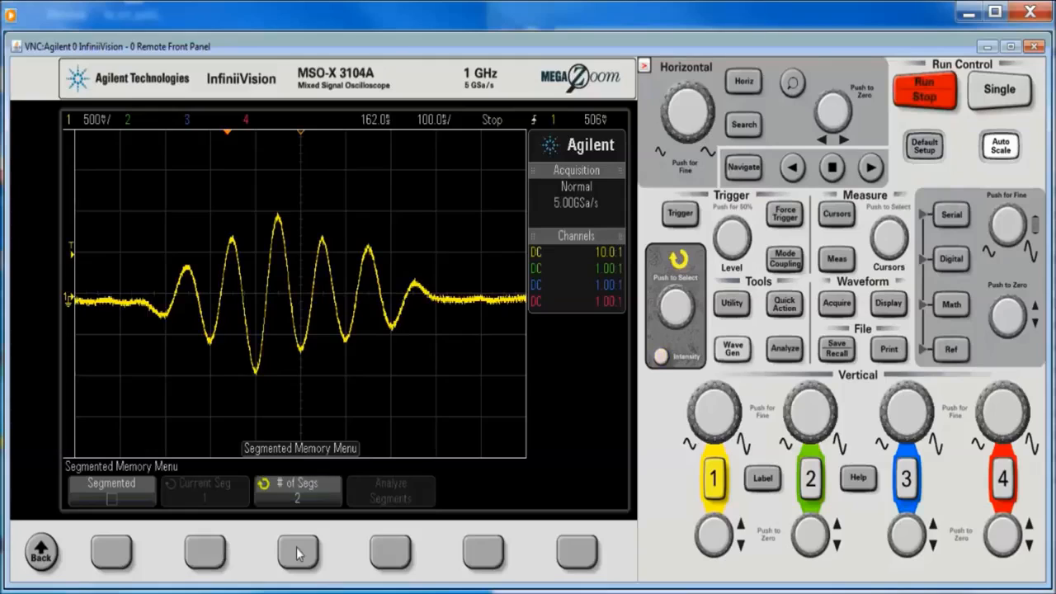
mouse_move(654, 304)
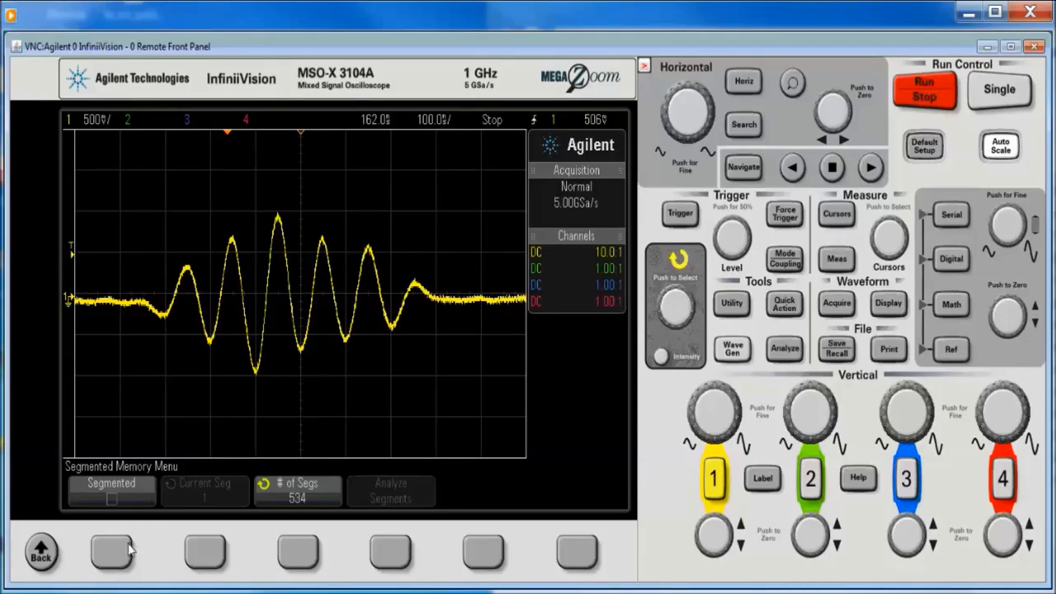
Step: Turn segmented memory on and capture all 534 segments with a Single acquisition
left_click(1000, 89)
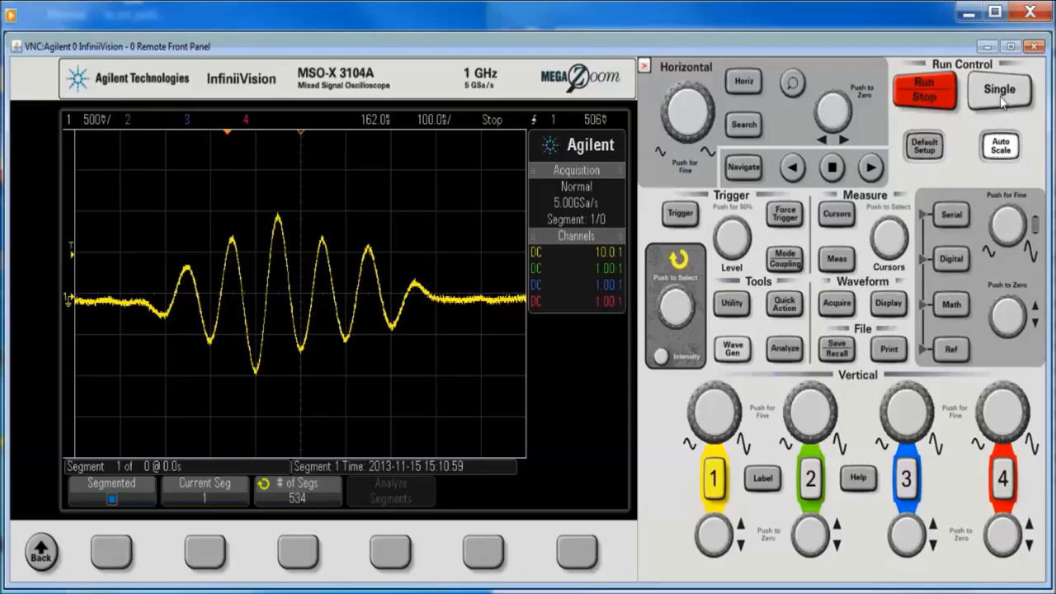
left_click(1000, 90)
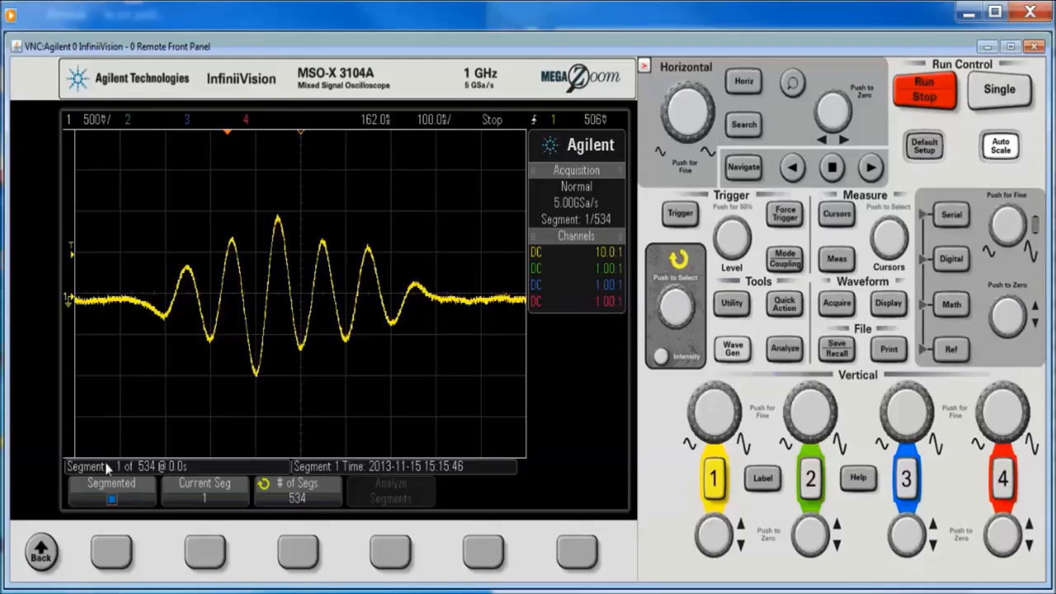
mouse_move(168, 475)
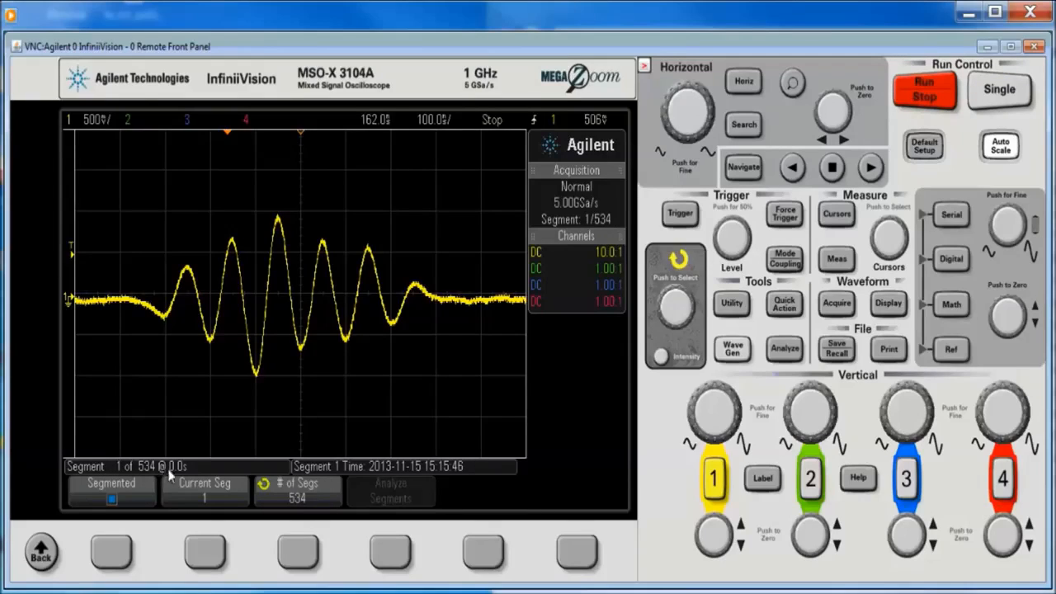
mouse_move(231, 140)
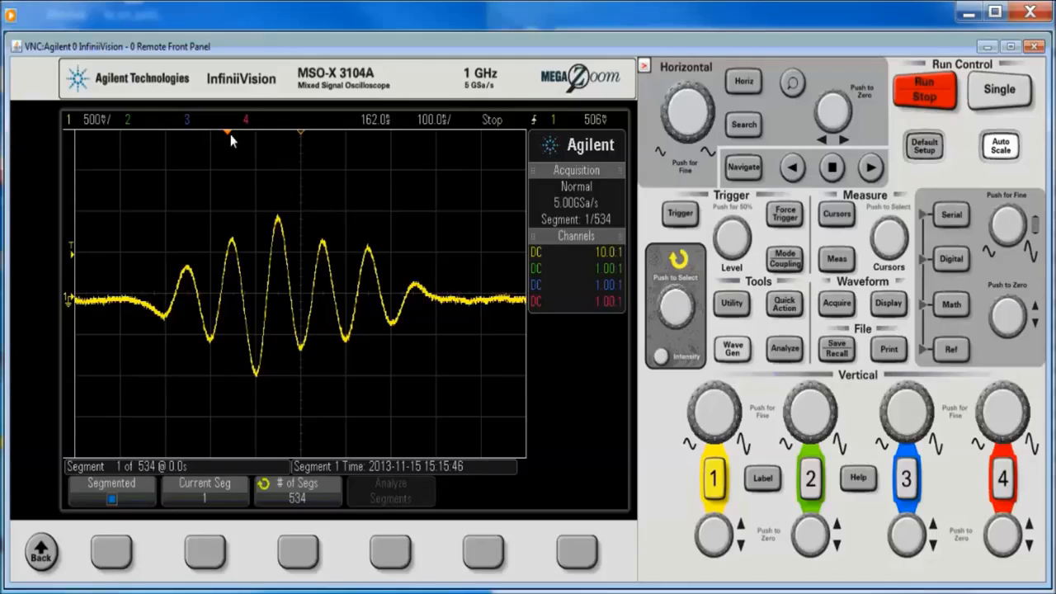
mouse_move(713, 250)
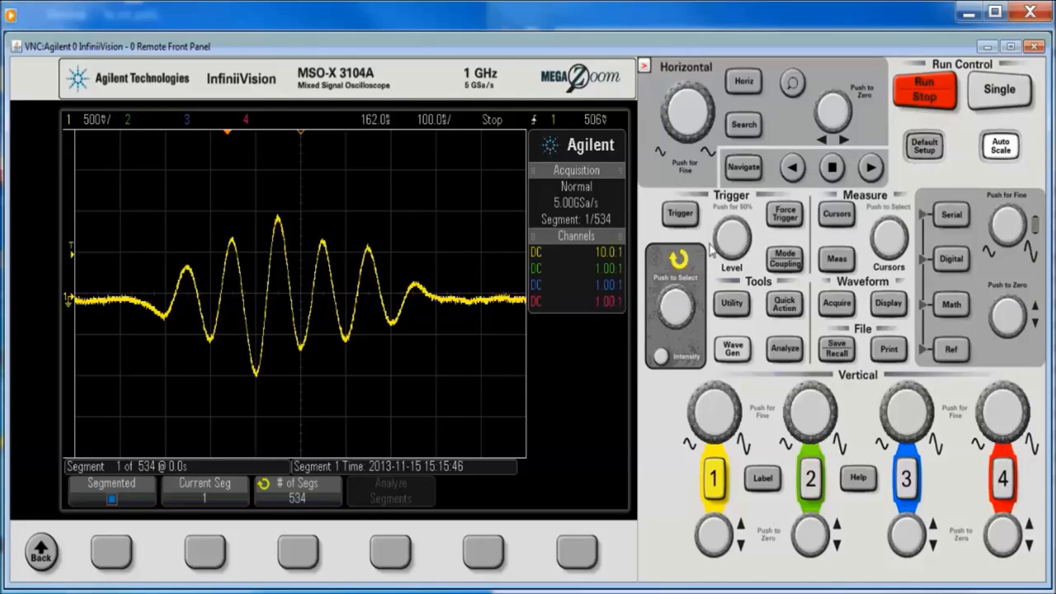
mouse_move(169, 545)
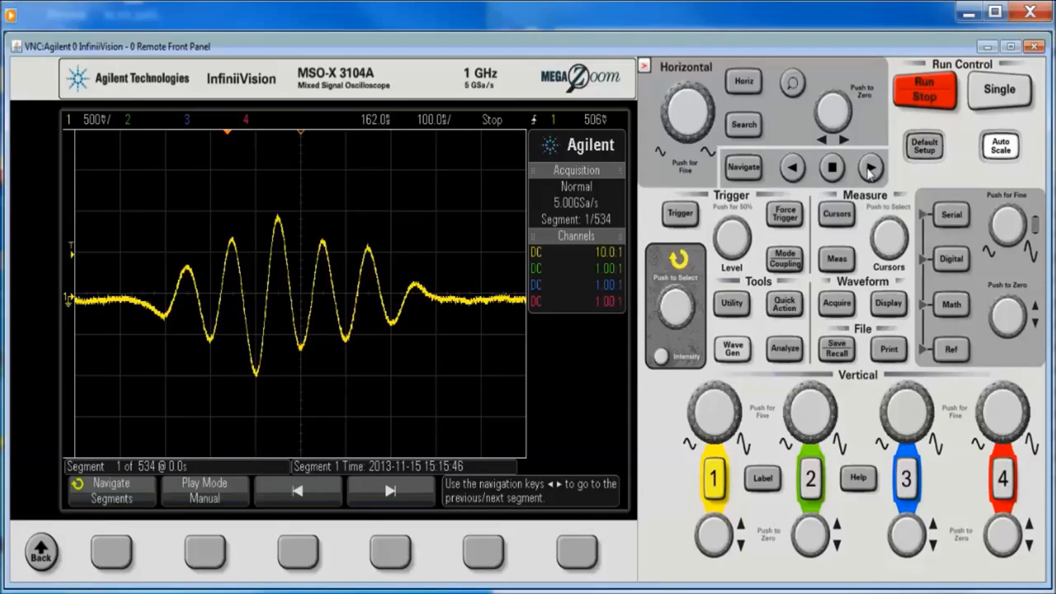
Step: Step forward through captured segments, then set segment Play Mode to Auto
left_click(871, 168)
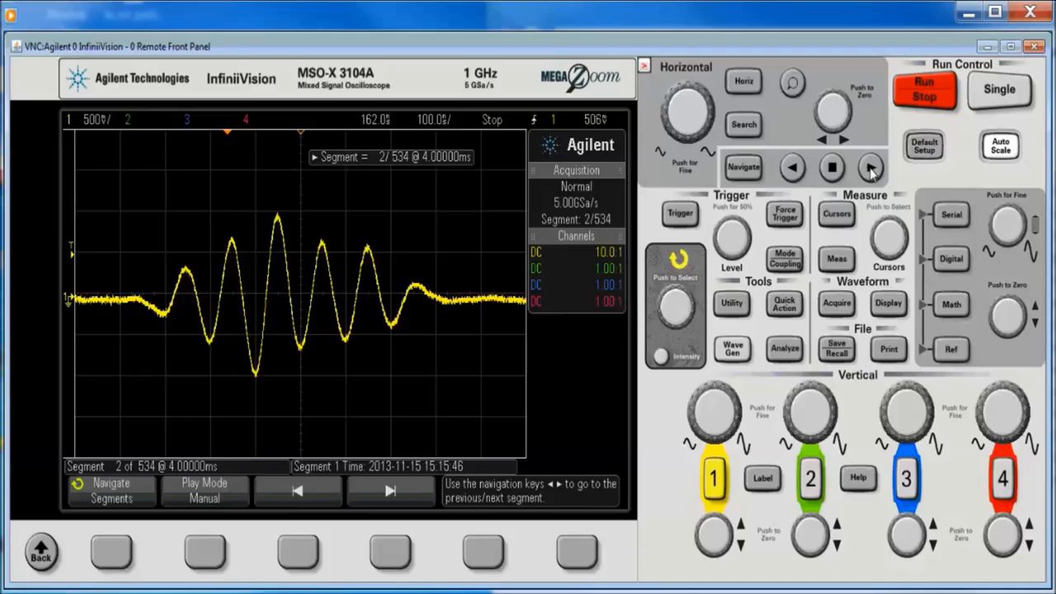
left_click(871, 168)
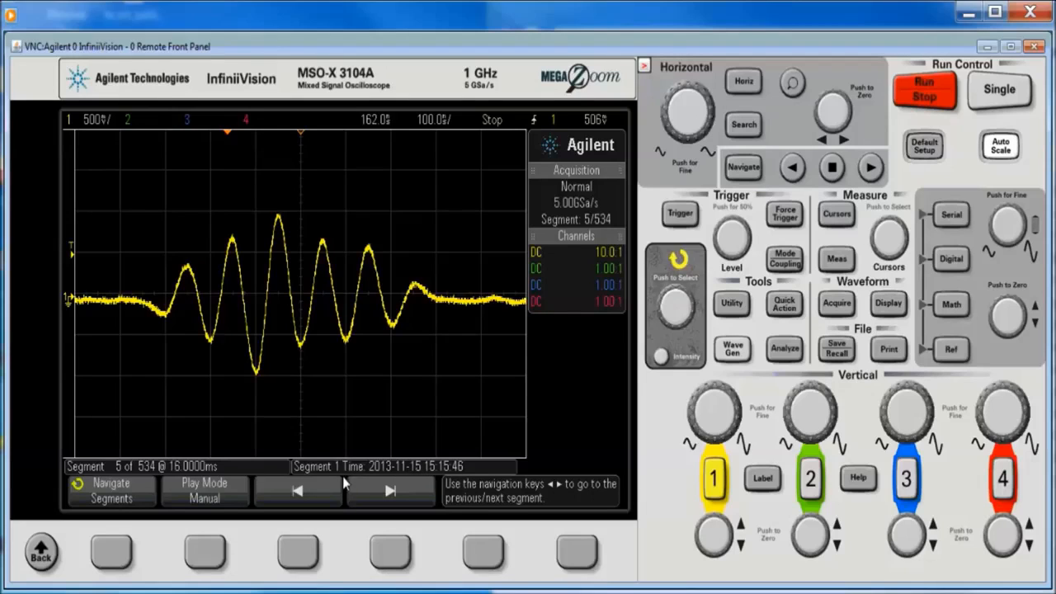
left_click(205, 490)
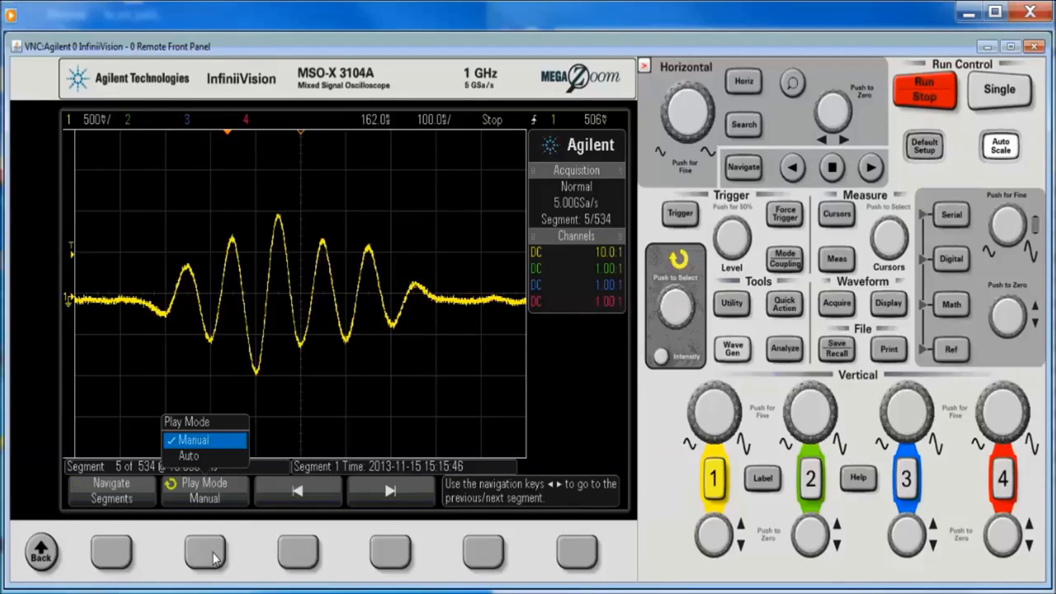
left_click(188, 455)
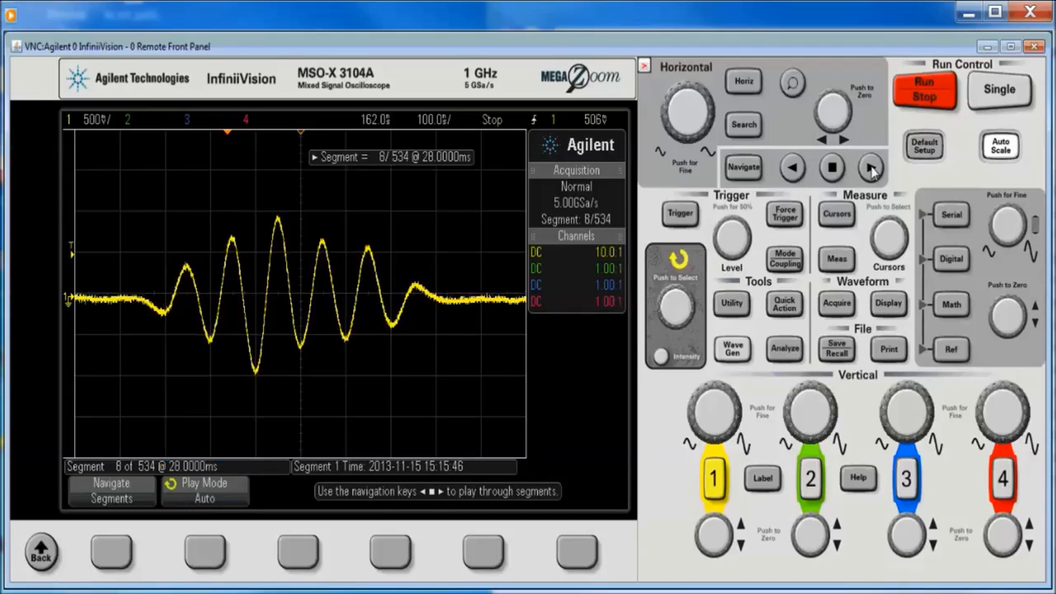
Step: Start automatic playback through the segments and go to the Display settings
left_click(872, 167)
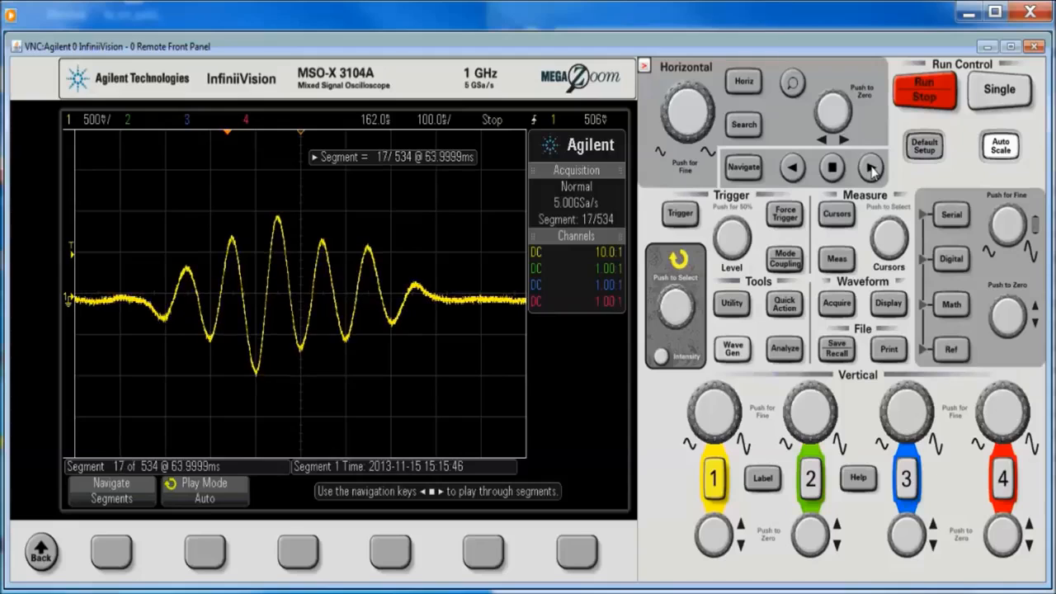
left_click(871, 168)
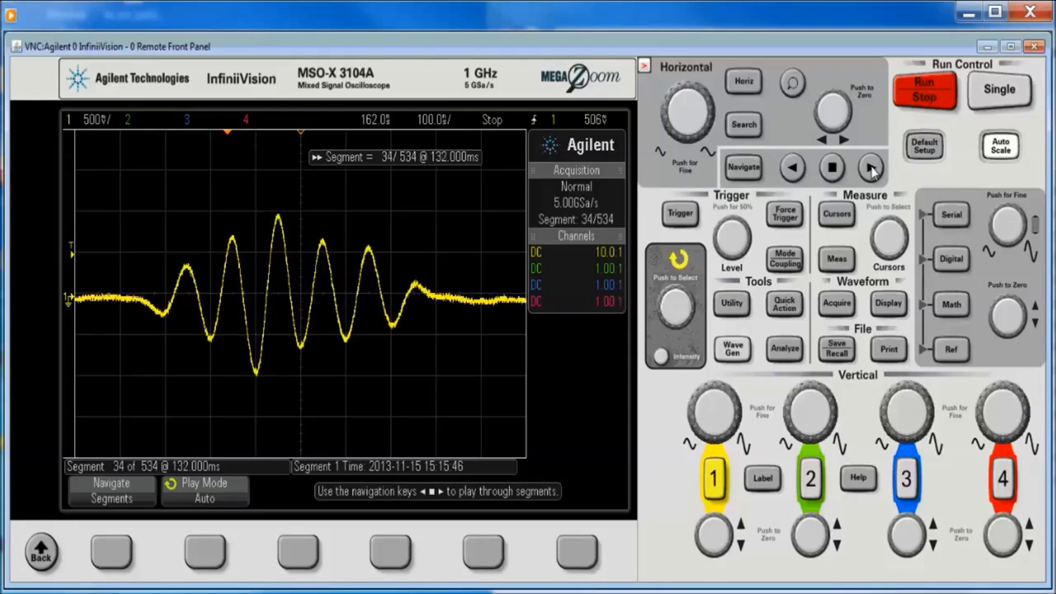
left_click(871, 168)
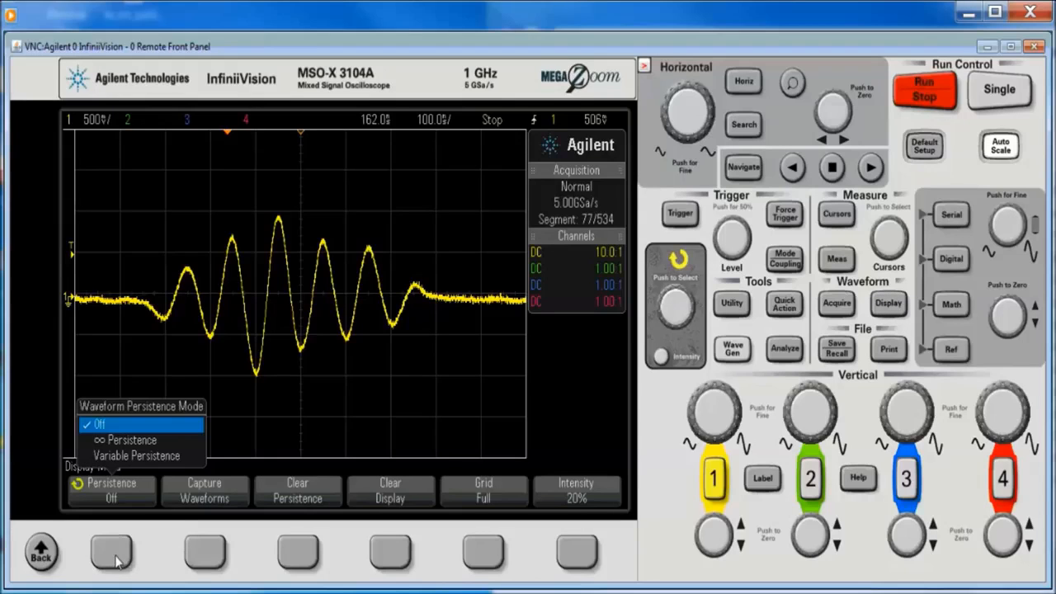
Step: Select Variable Persistence (1.0 s) so auto-played segments overlay on screen
left_click(137, 455)
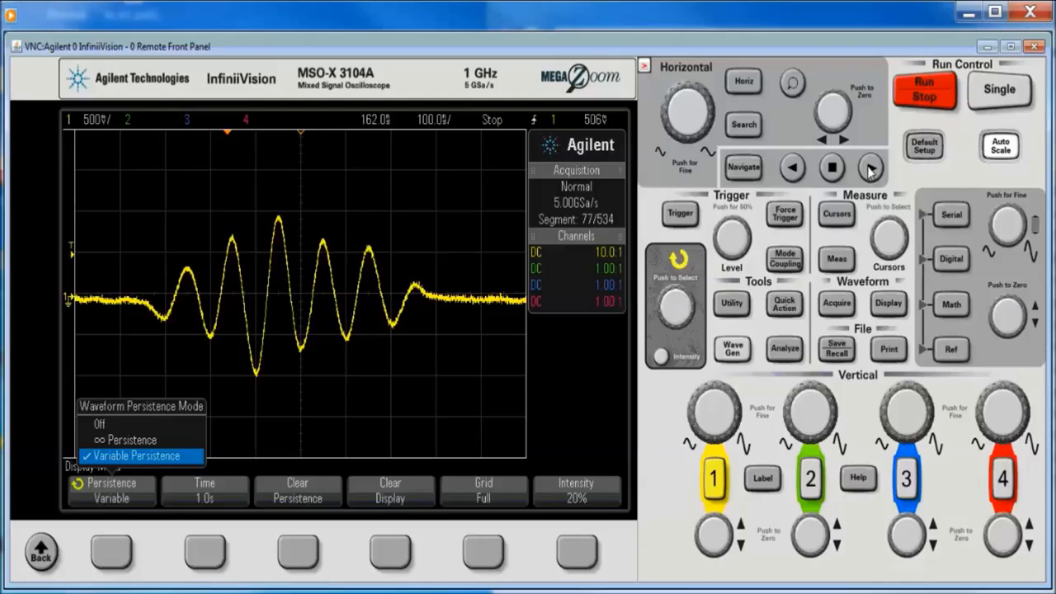
left_click(870, 166)
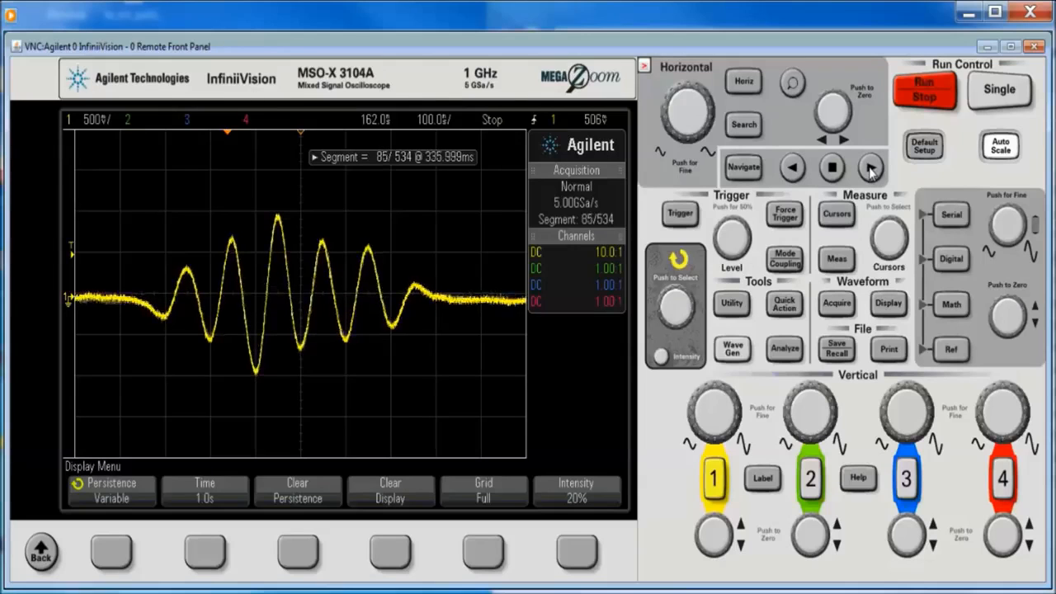
left_click(868, 168)
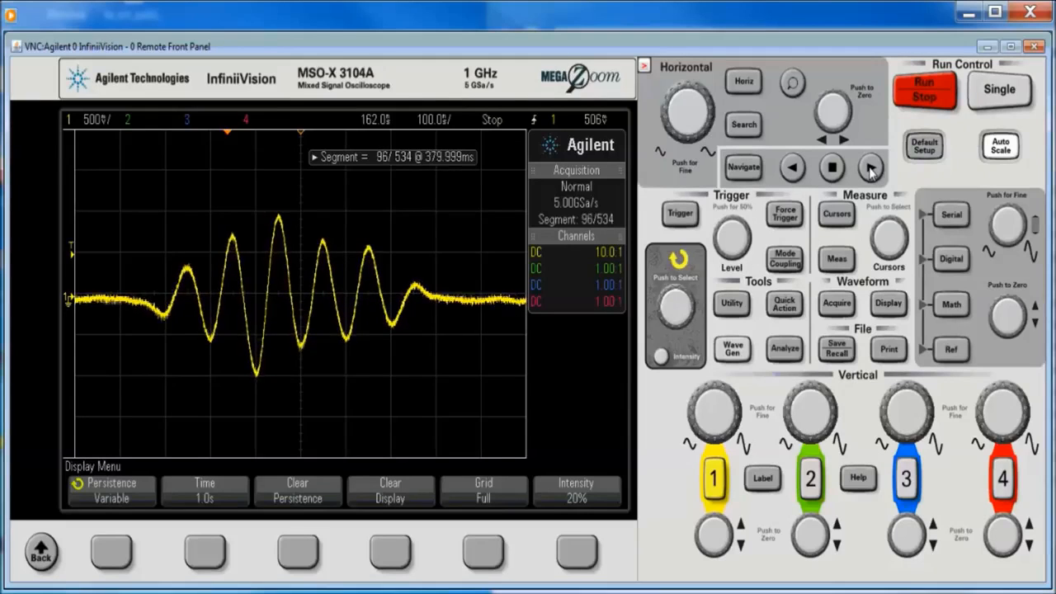
left_click(872, 167)
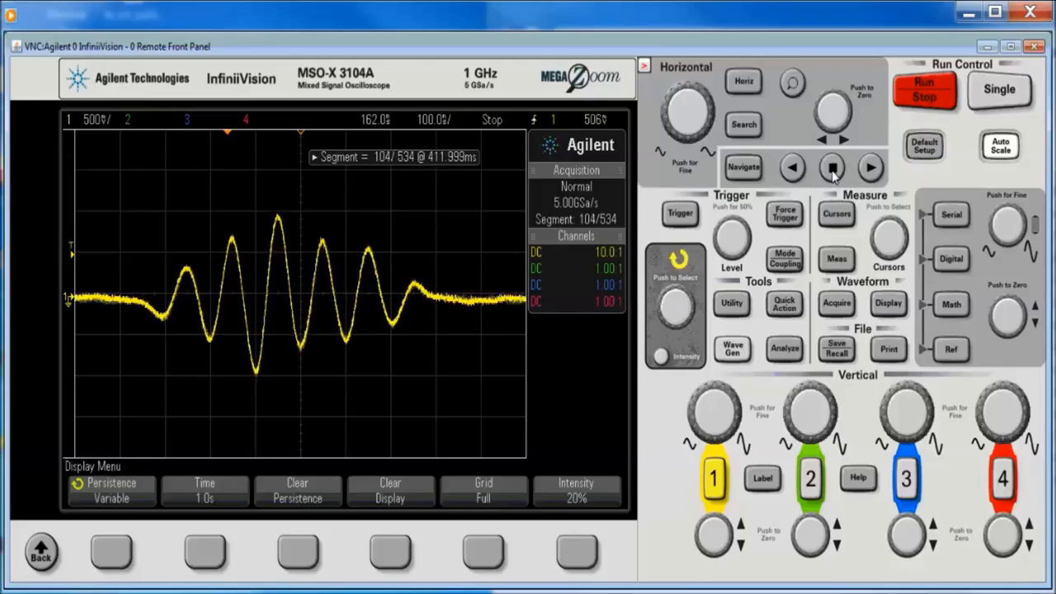
left_click(871, 167)
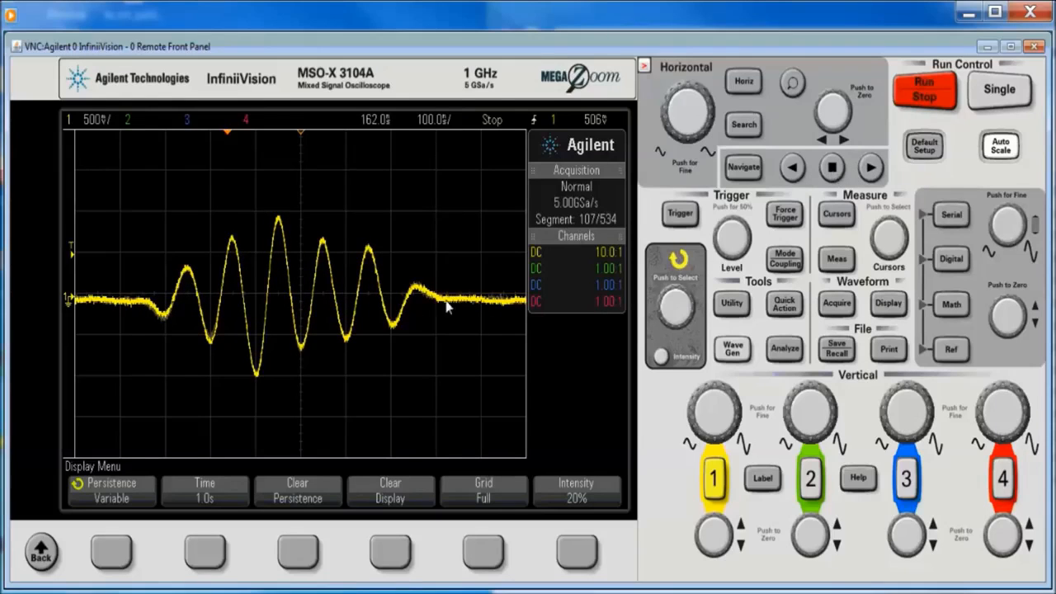
mouse_move(482, 307)
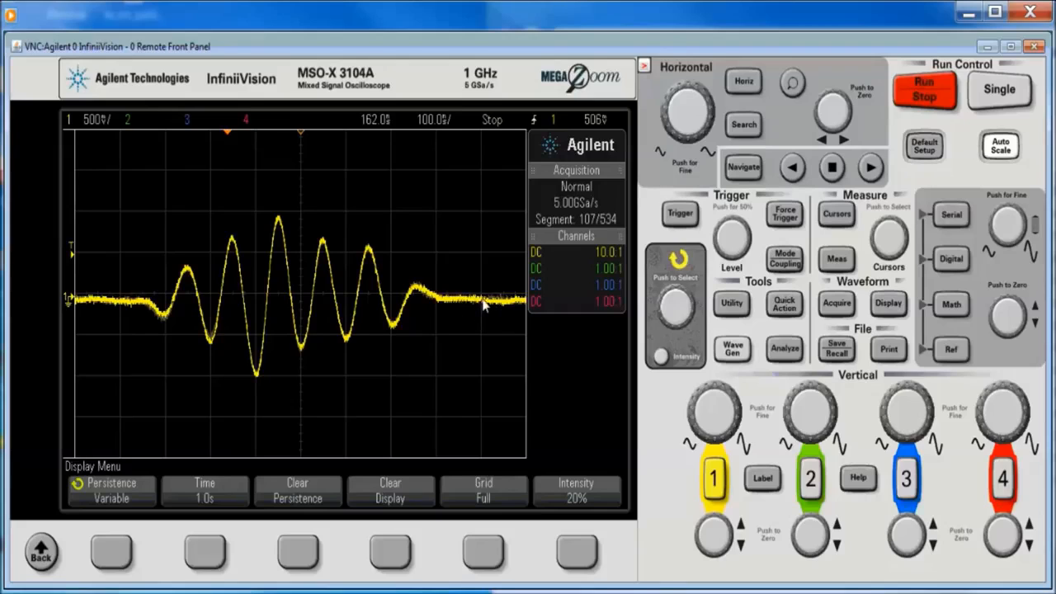
mouse_move(379, 446)
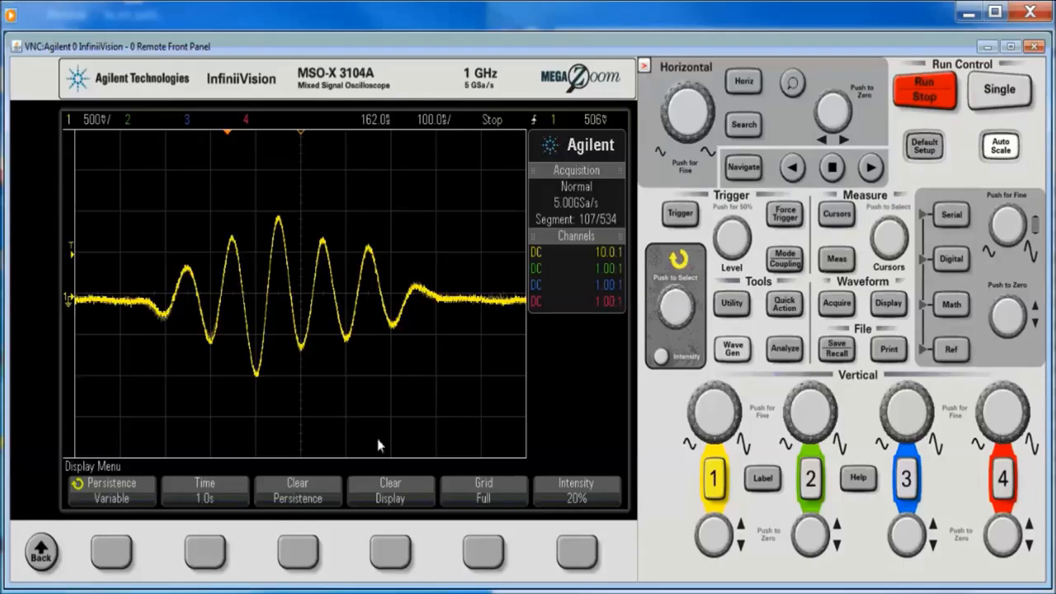
Step: Set the channel 1 measurement type to Peak-Peak, reading about 1.95 V
left_click(836, 259)
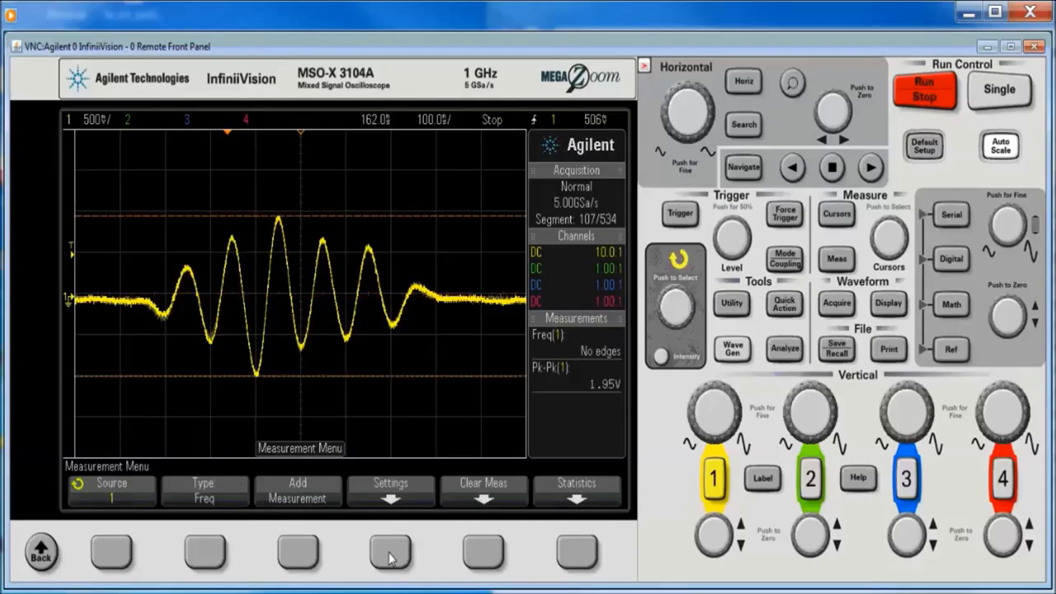
mouse_move(515, 553)
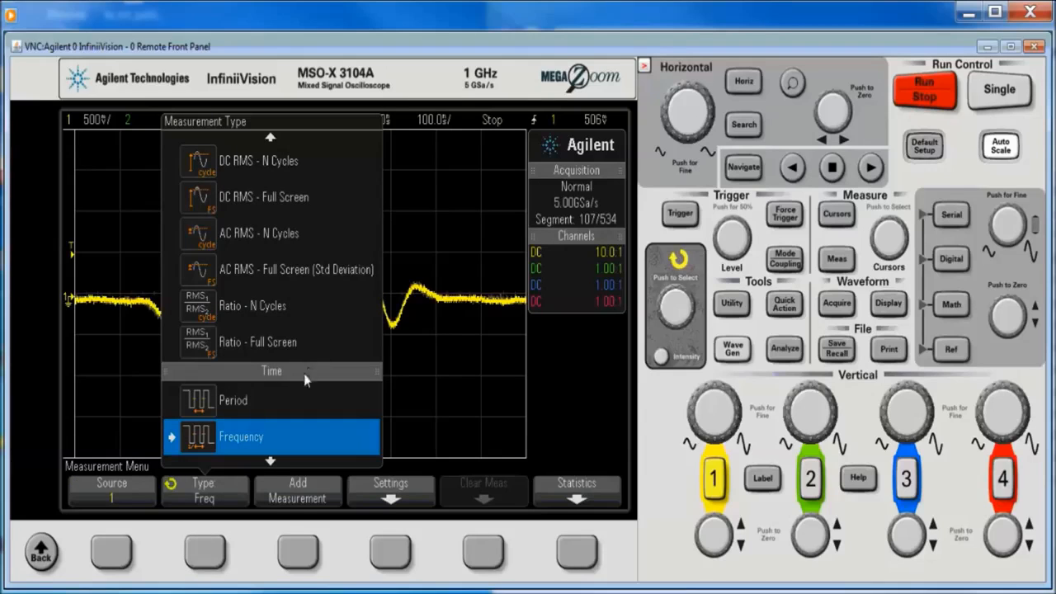
mouse_move(383, 529)
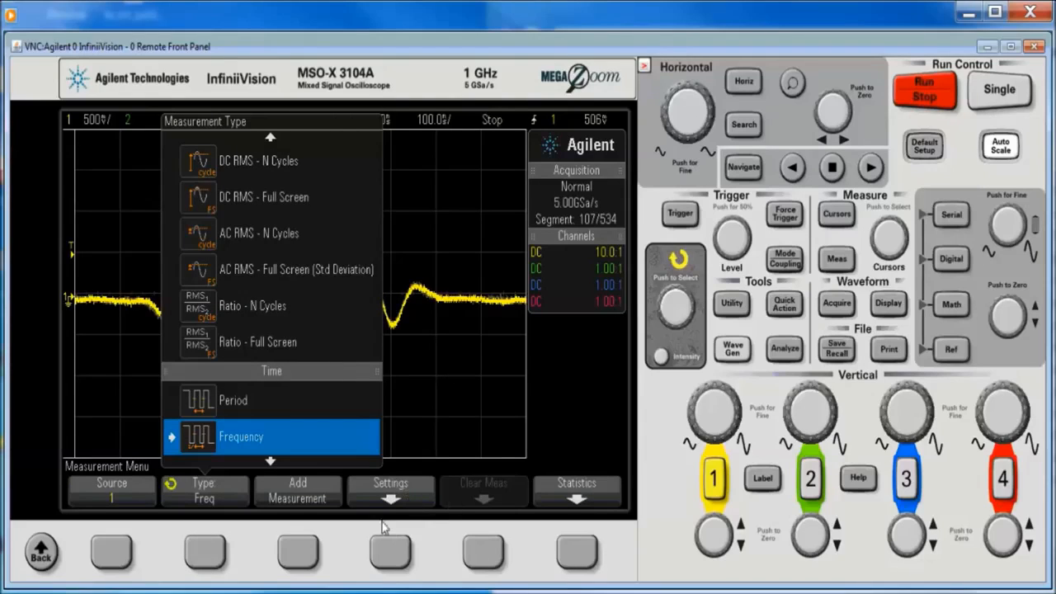
mouse_move(393, 535)
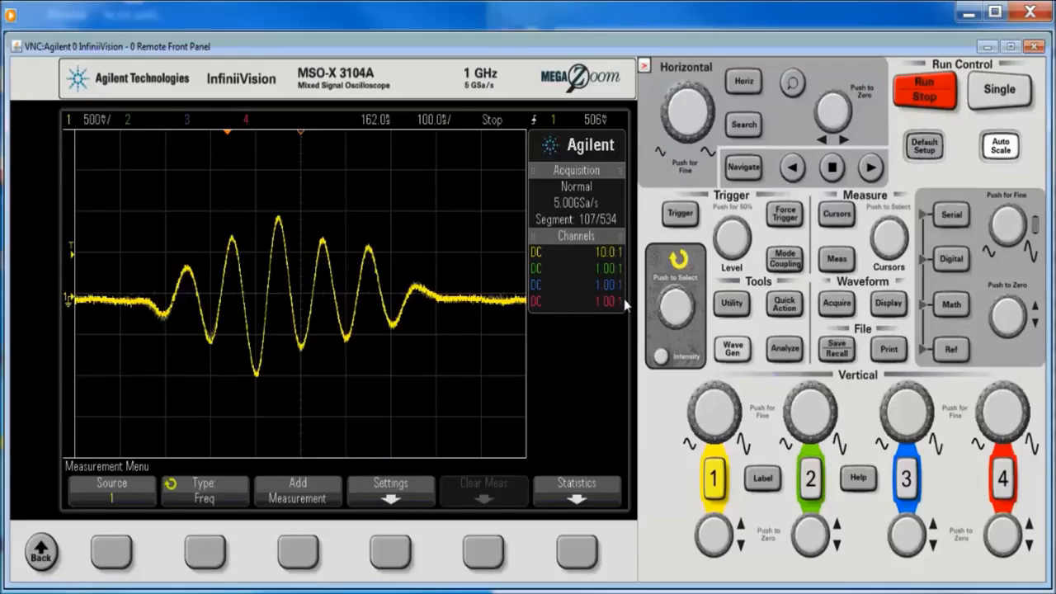
left_click(204, 489)
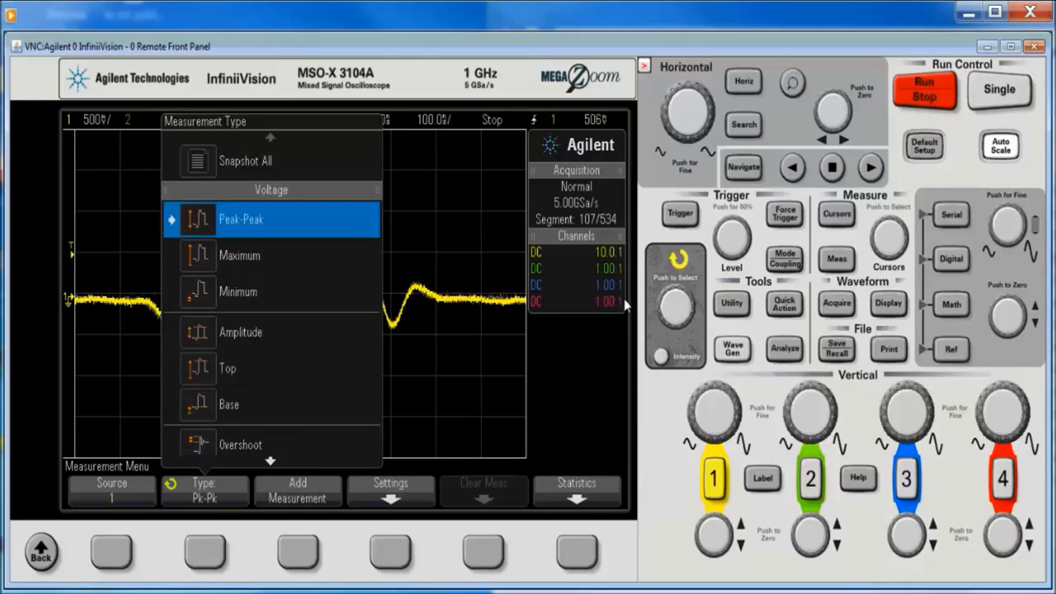
left_click(241, 217)
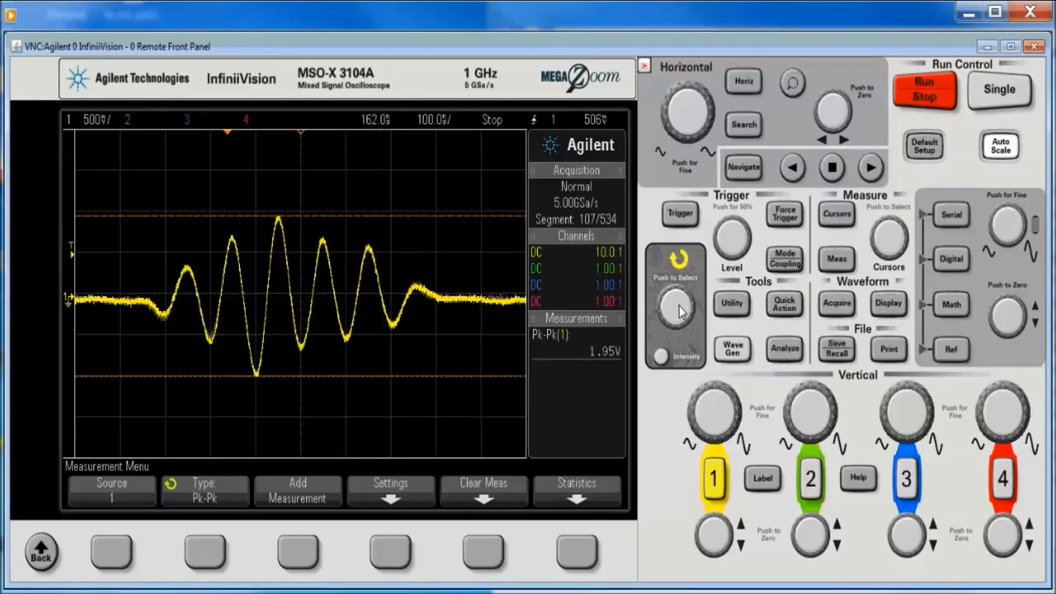
mouse_move(828, 284)
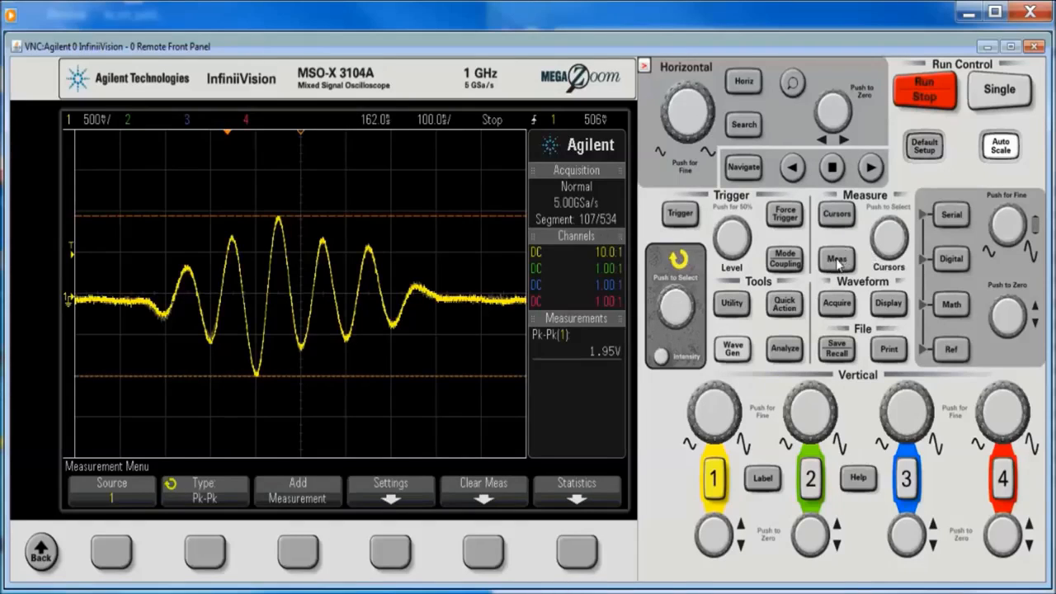
left_click(483, 488)
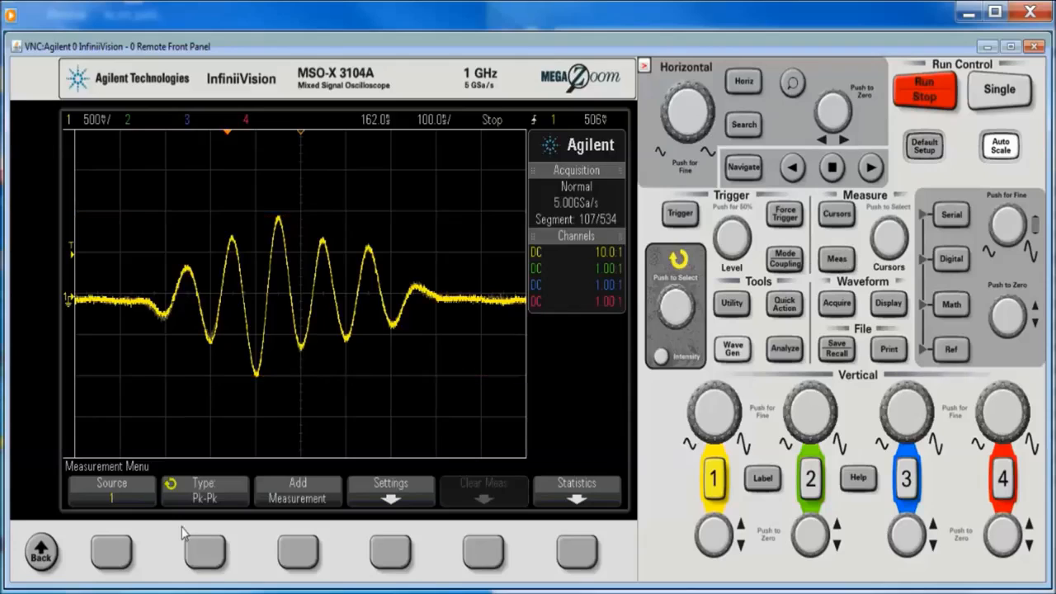
left_click(835, 304)
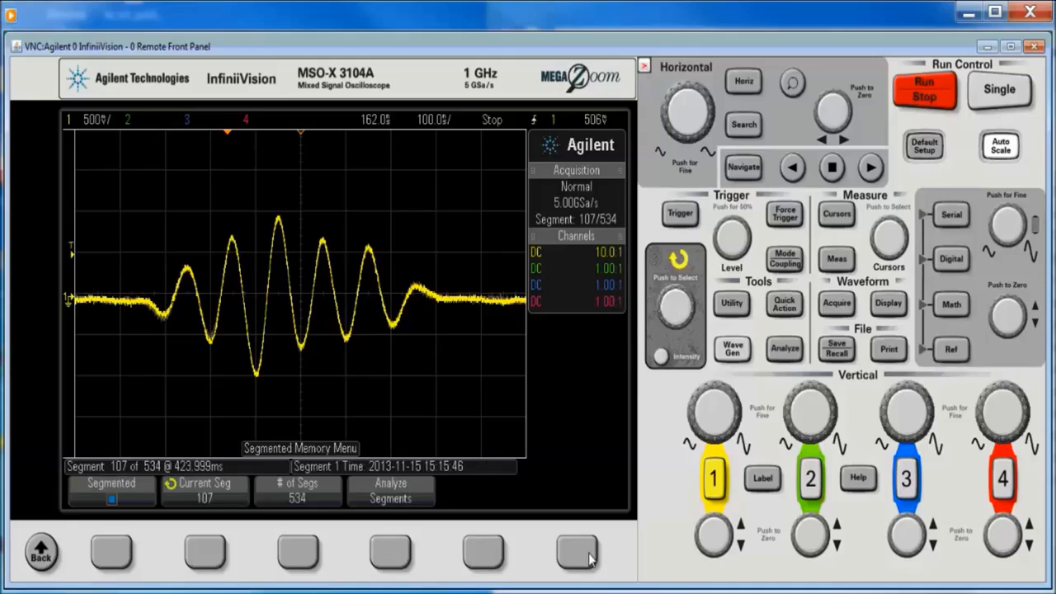
Step: Enter the Segmented Memory Menu showing 534 segments
left_click(389, 490)
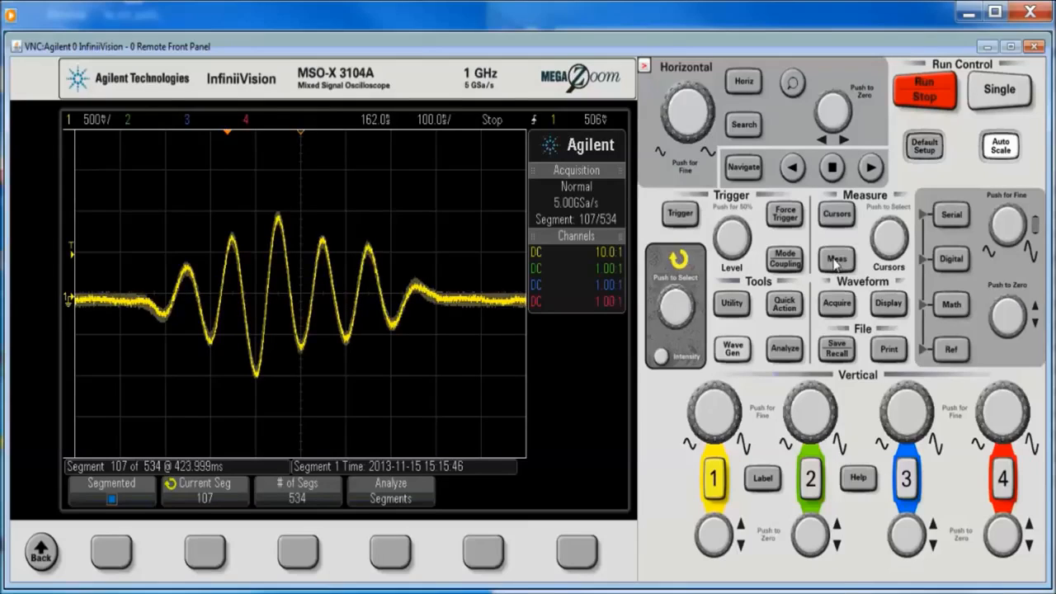
Step: Turn the Pk-Pk measurement statistics display on, then lower # of Segs toward 112
left_click(835, 259)
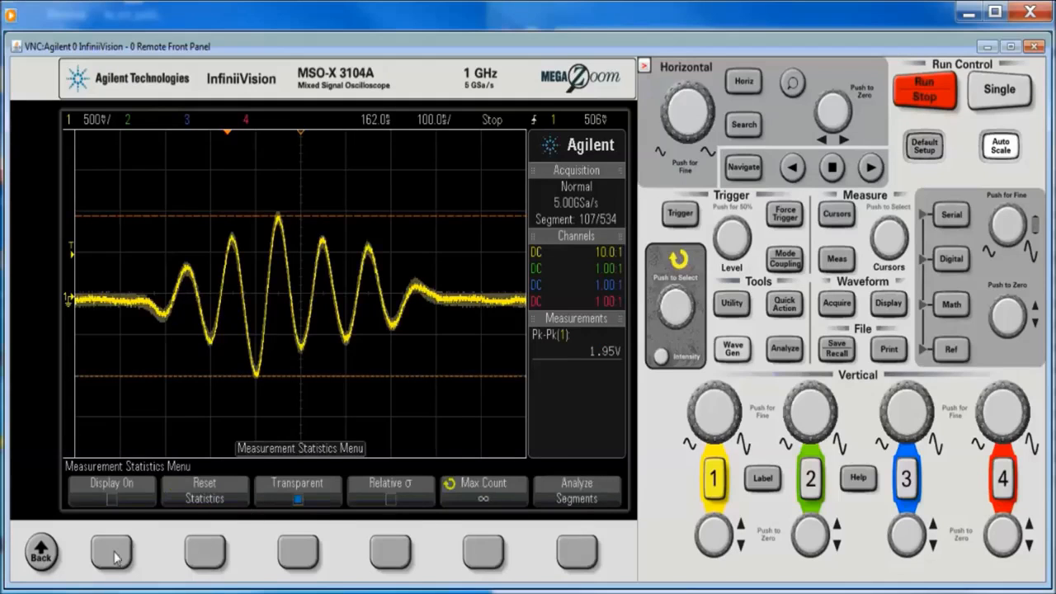
left_click(112, 487)
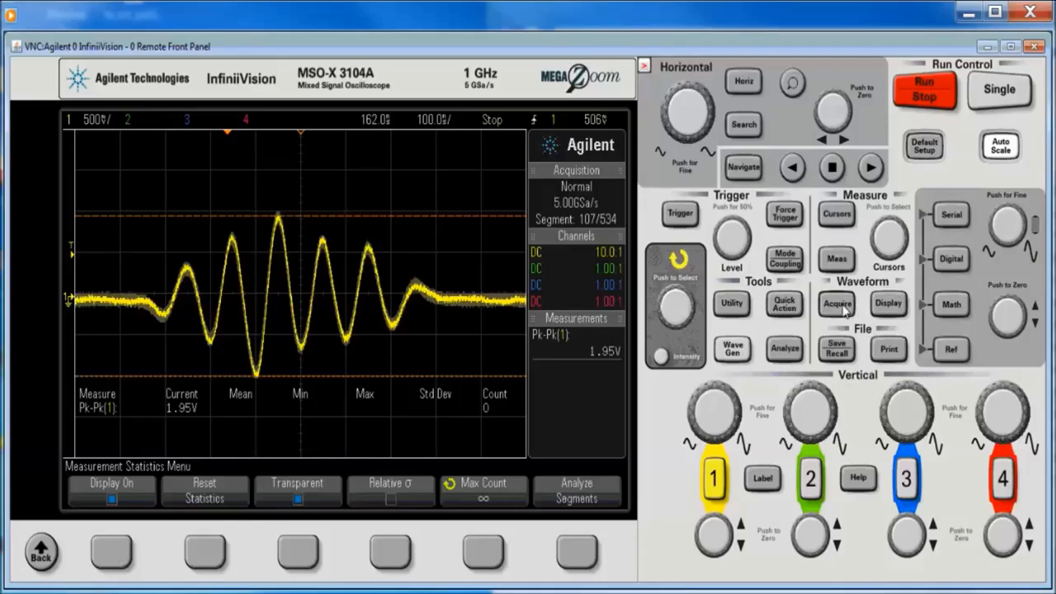
left_click(835, 303)
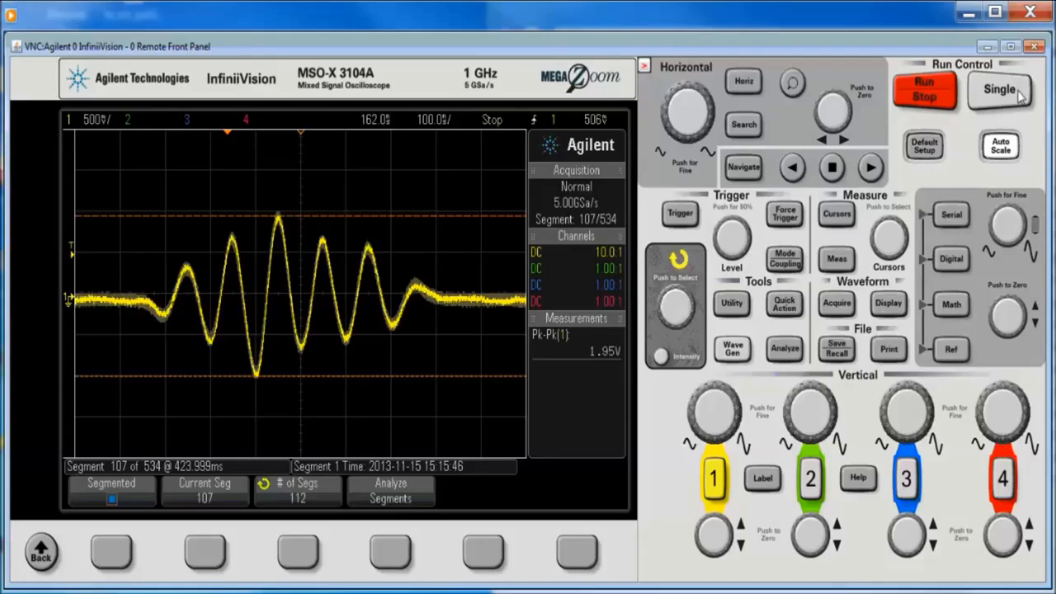
Step: Capture a Single 108-segment burst and view Pk-Pk statistics over all 108 (~1.96 V mean)
left_click(1000, 90)
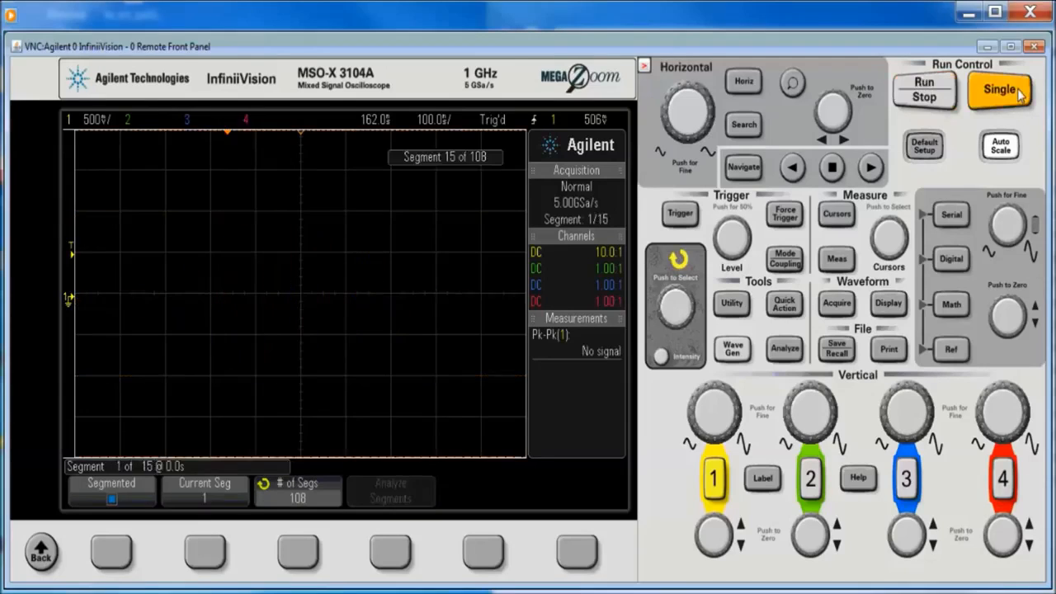
left_click(1000, 89)
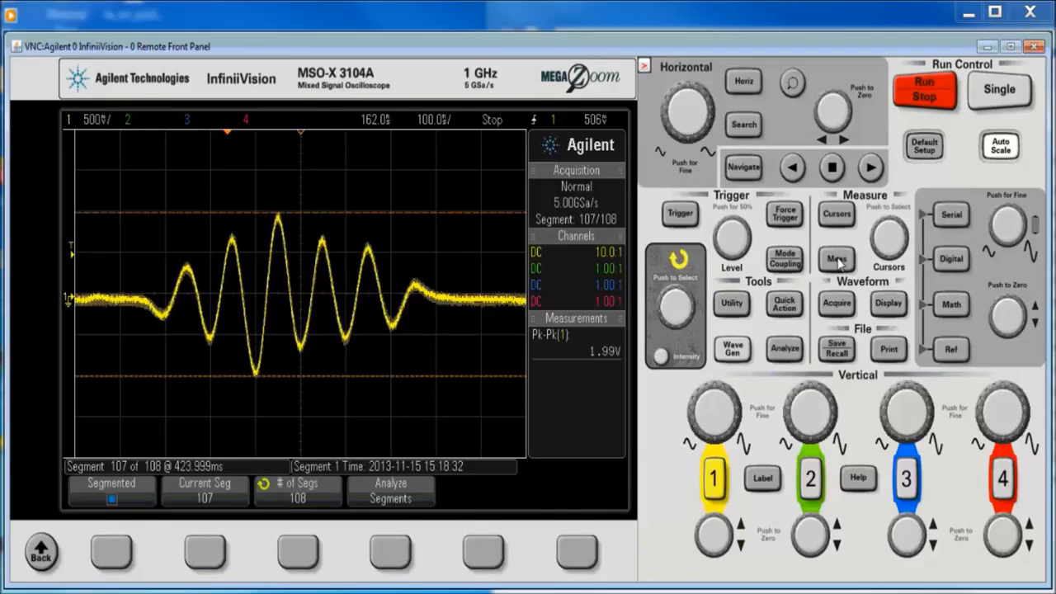
left_click(835, 259)
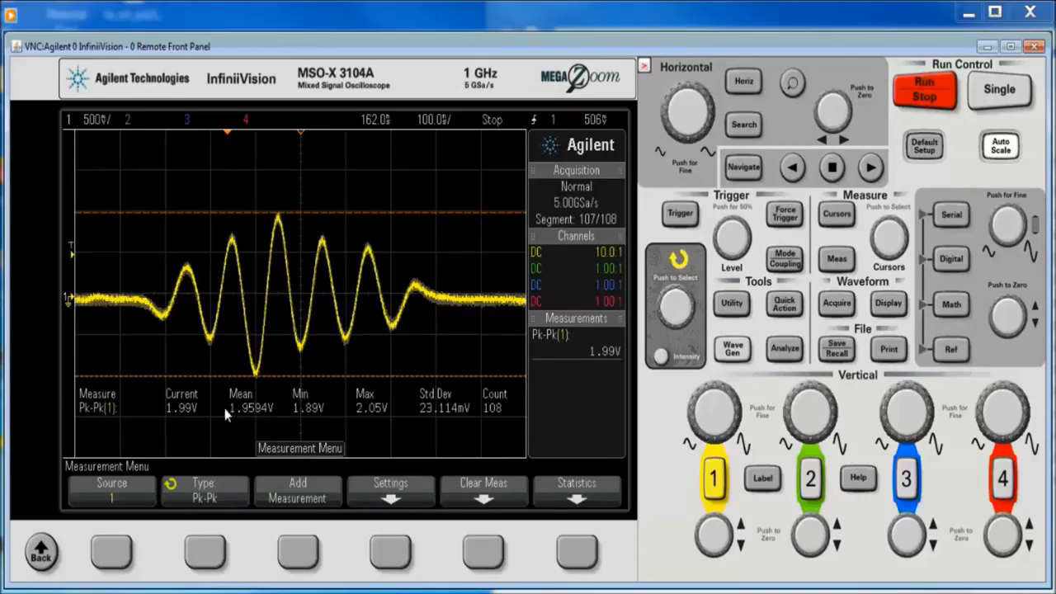
mouse_move(383, 420)
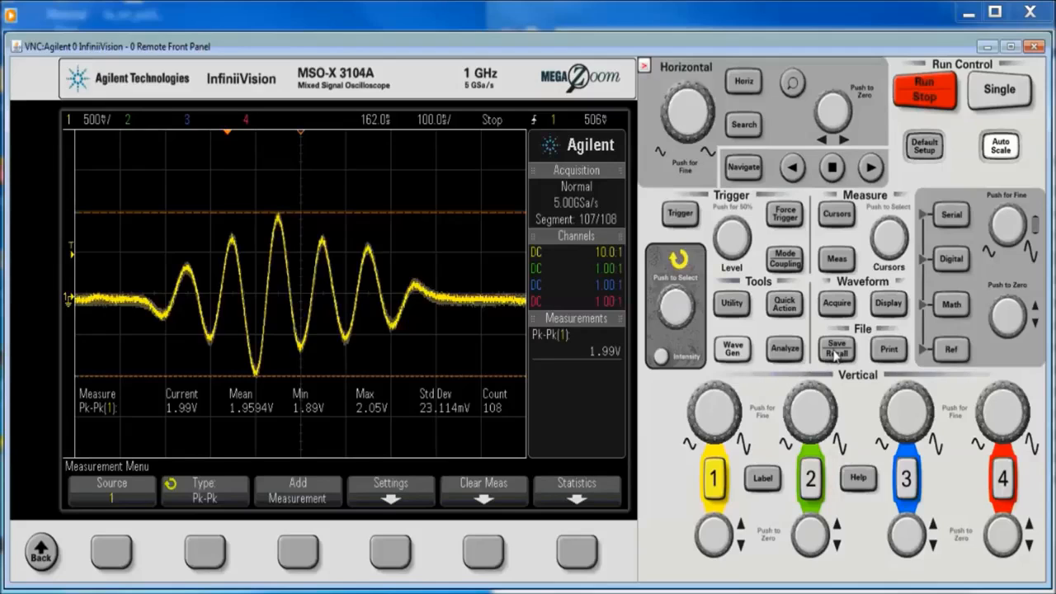
Step: Set the Save Seg option to All so the ASCII XY file setup_7 includes every segment
left_click(835, 348)
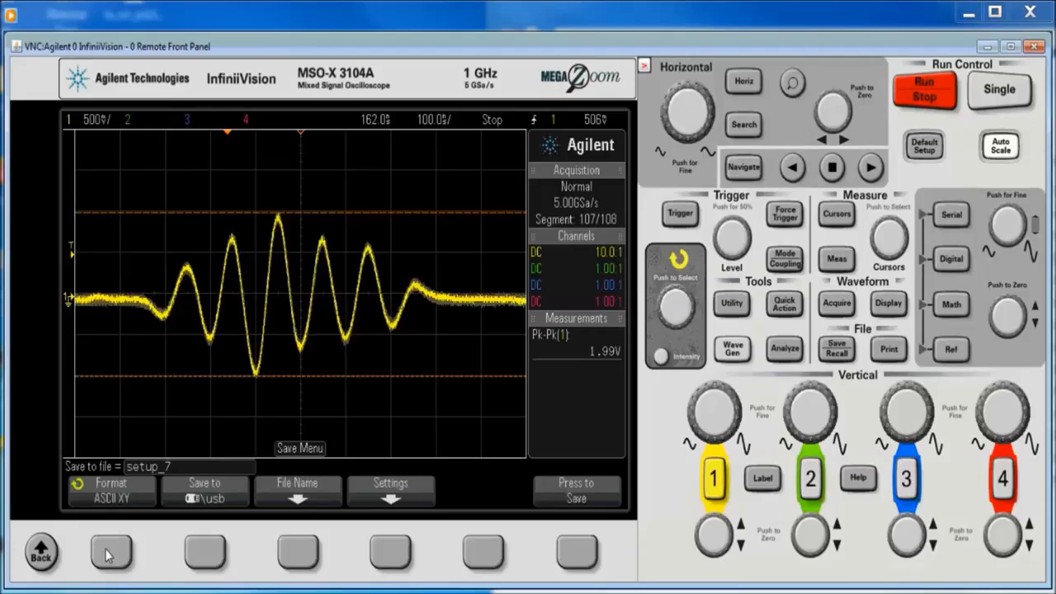
left_click(110, 490)
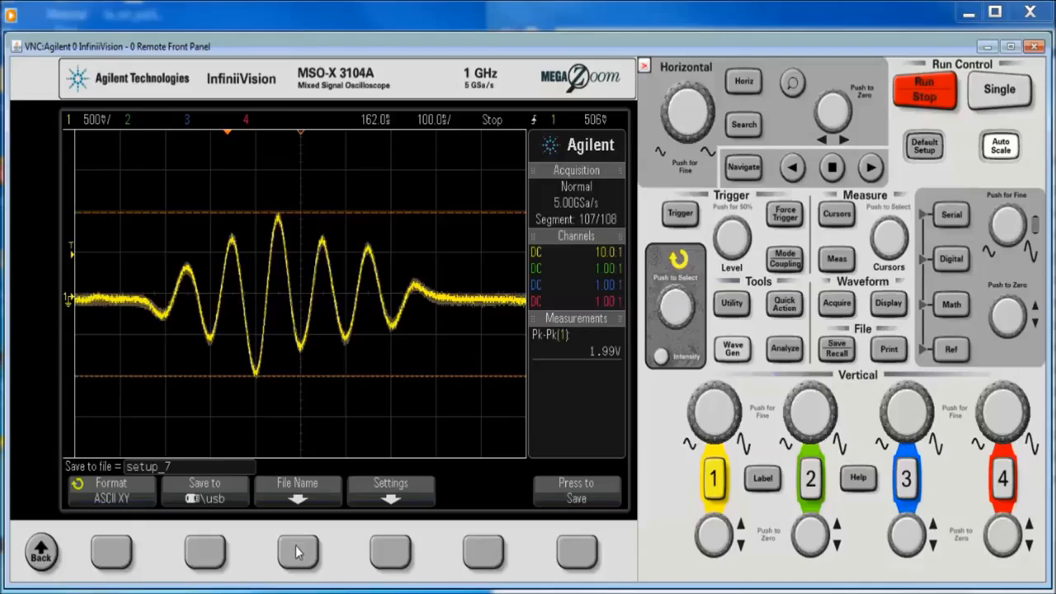
left_click(111, 491)
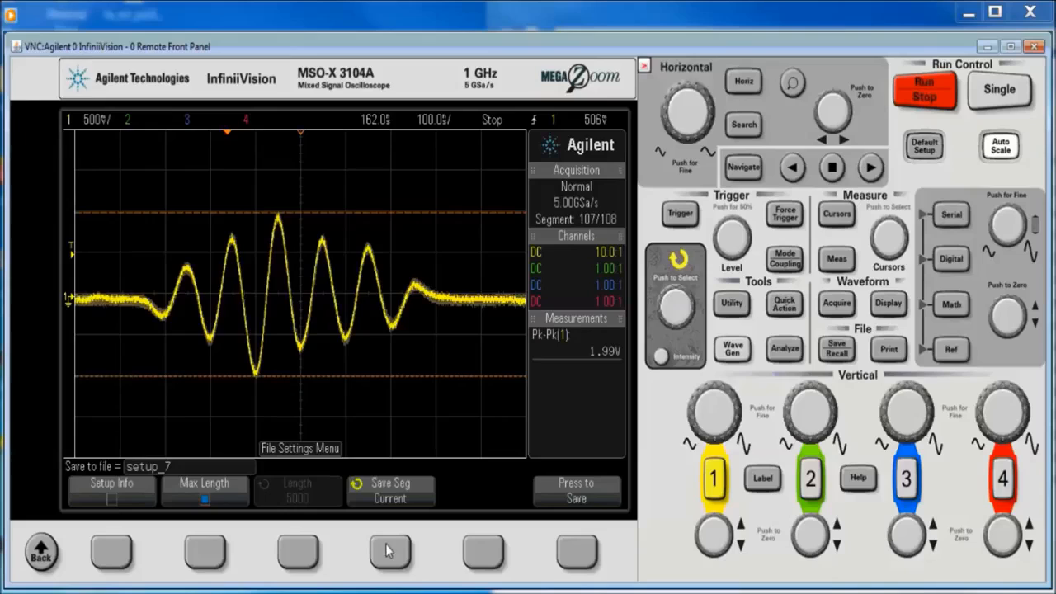
mouse_move(411, 552)
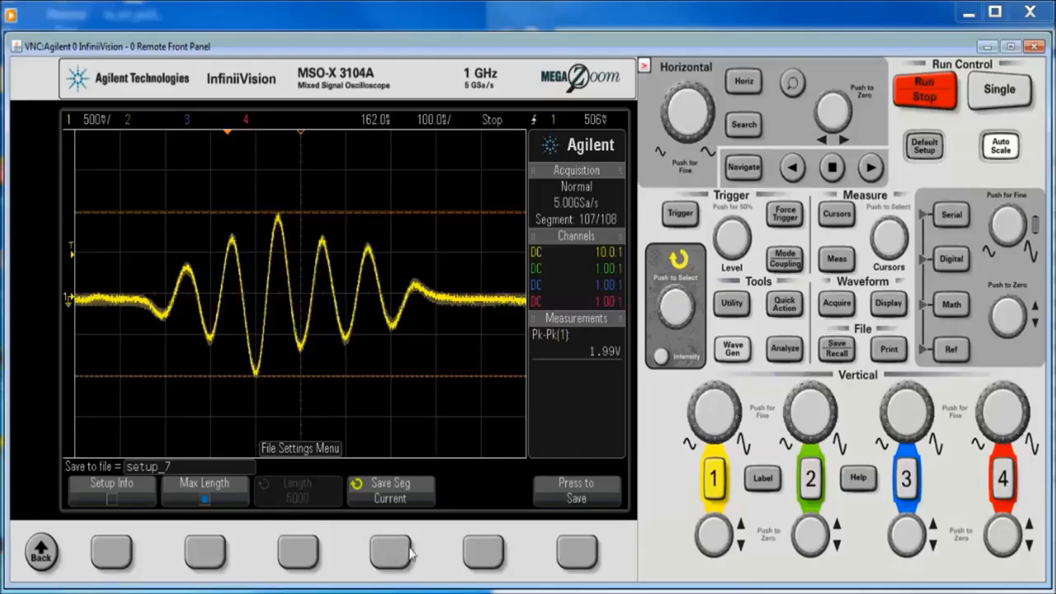
left_click(389, 489)
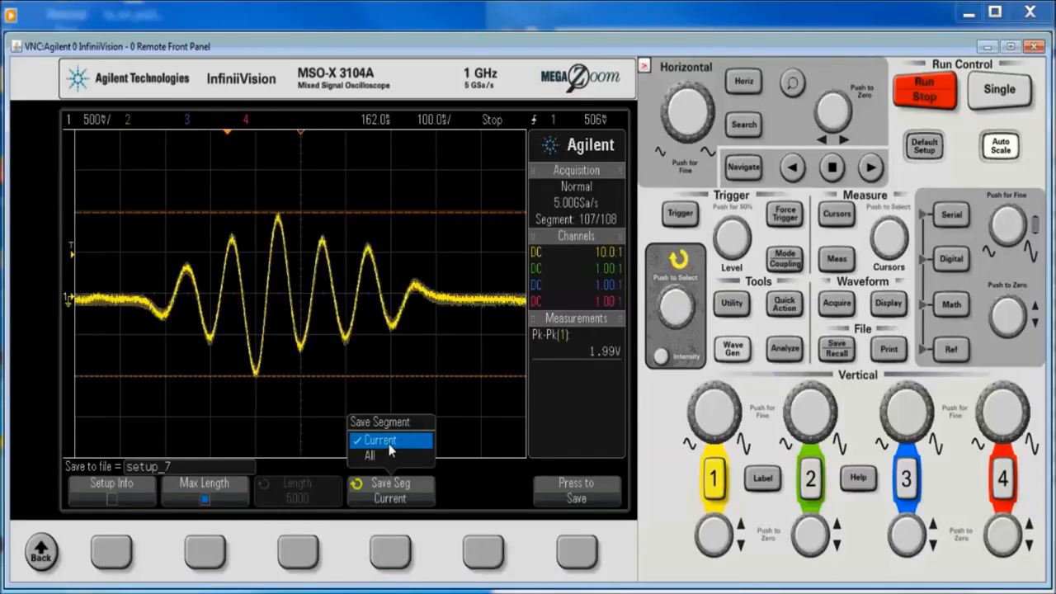
left_click(370, 455)
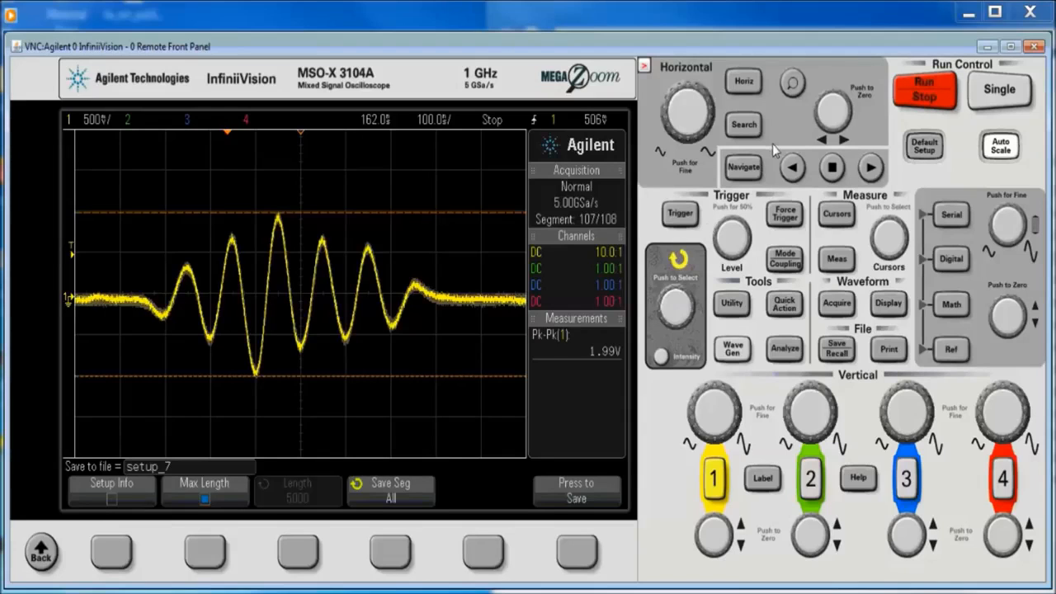
mouse_move(548, 317)
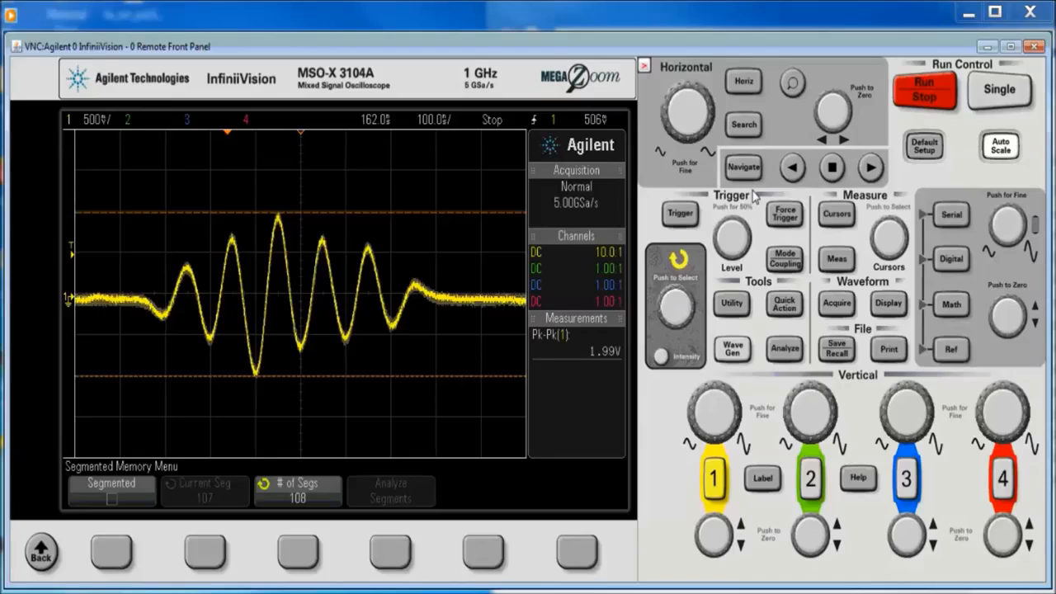
mouse_move(644, 158)
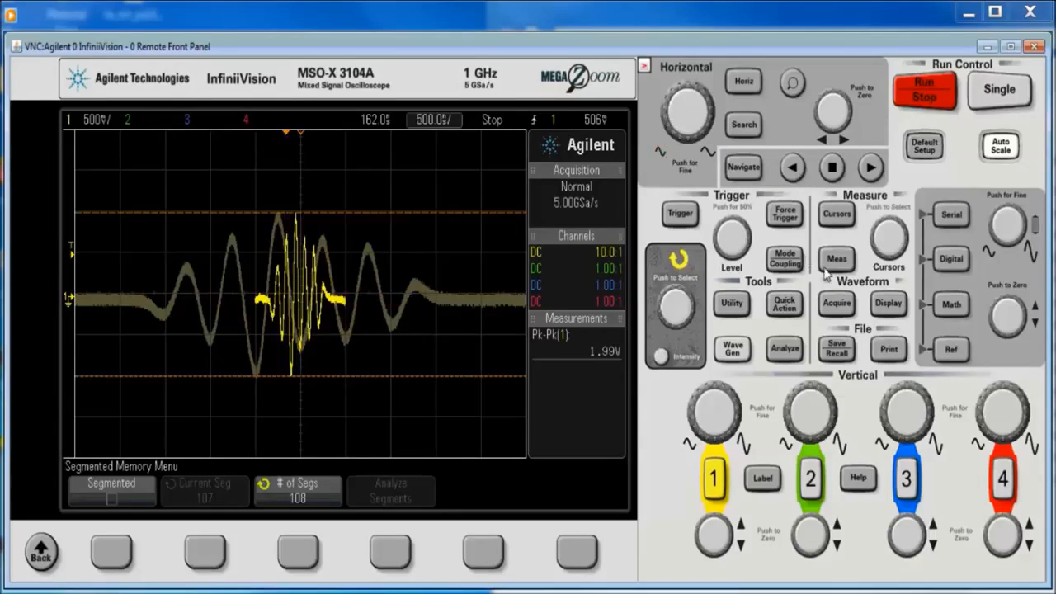
Step: Turn display persistence off from the Display menu
left_click(888, 304)
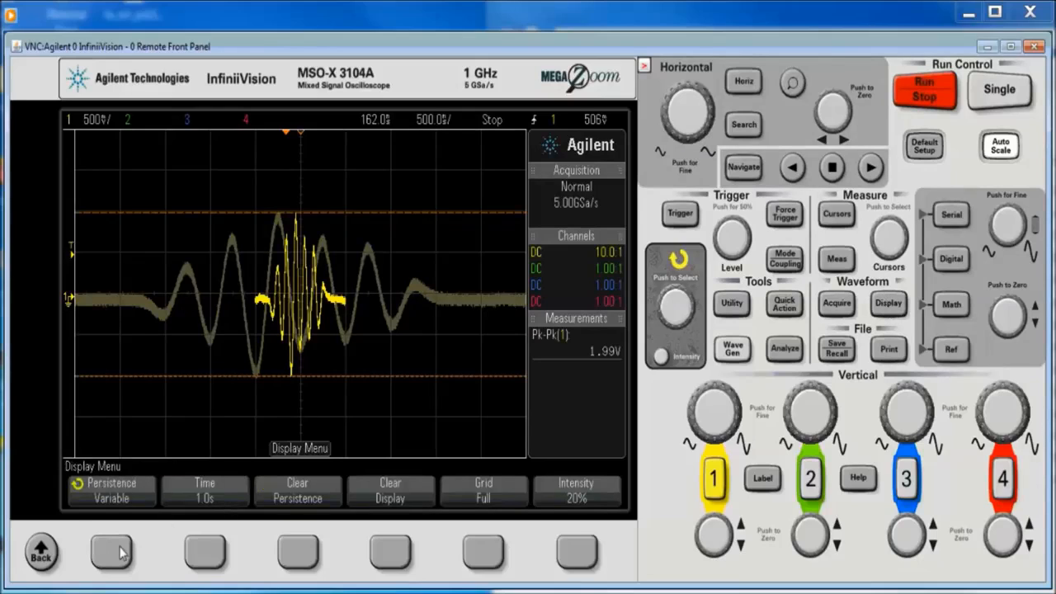
left_click(112, 490)
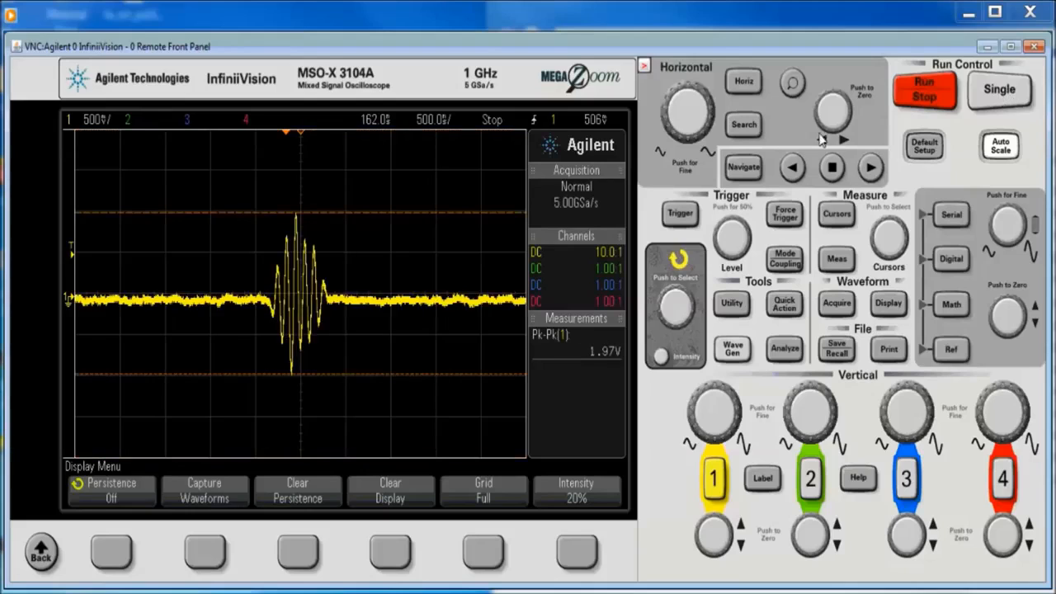
mouse_move(702, 168)
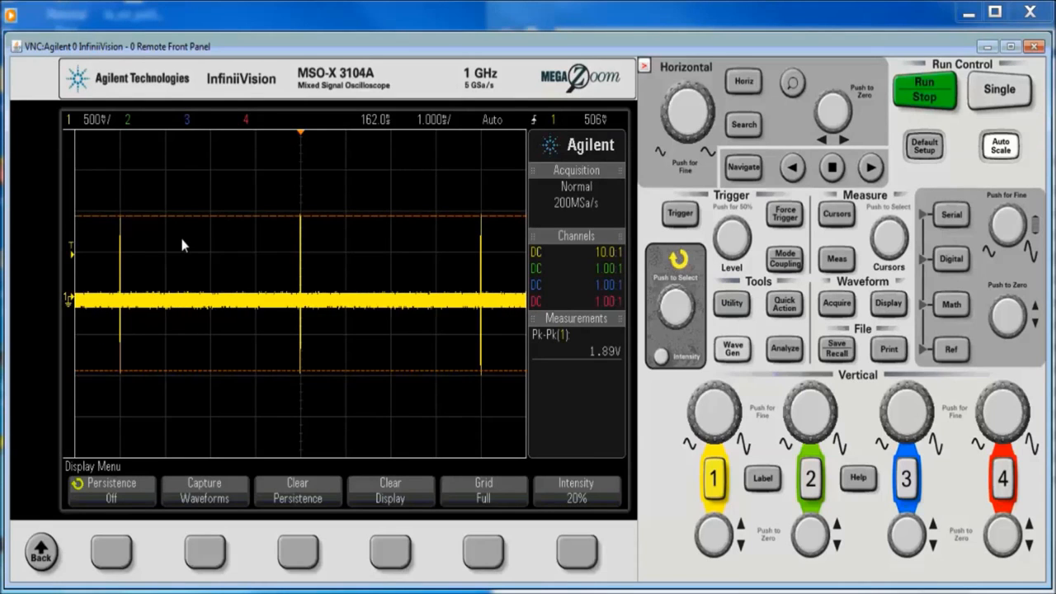
mouse_move(304, 287)
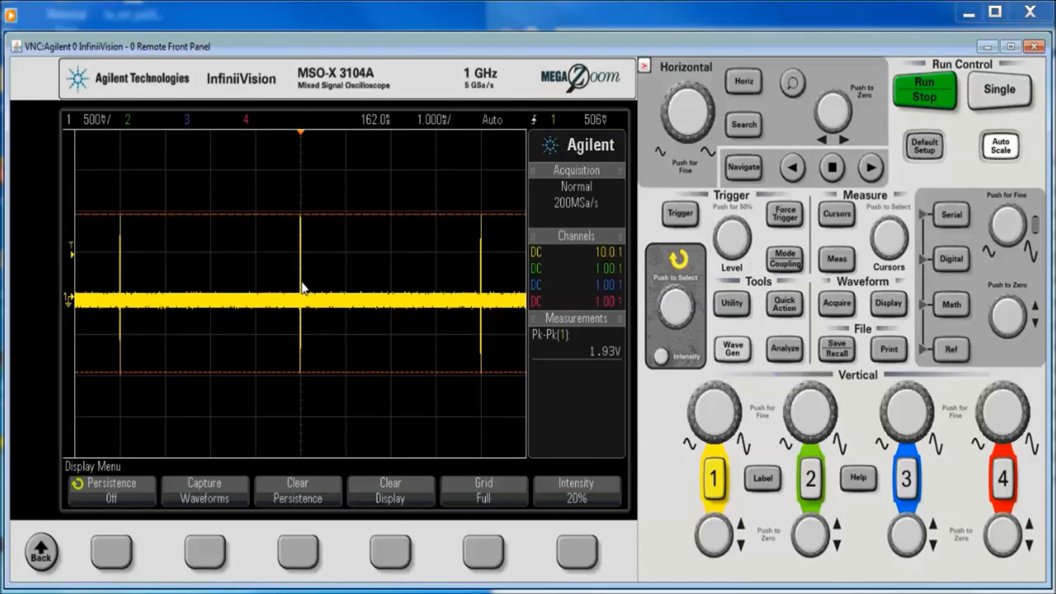